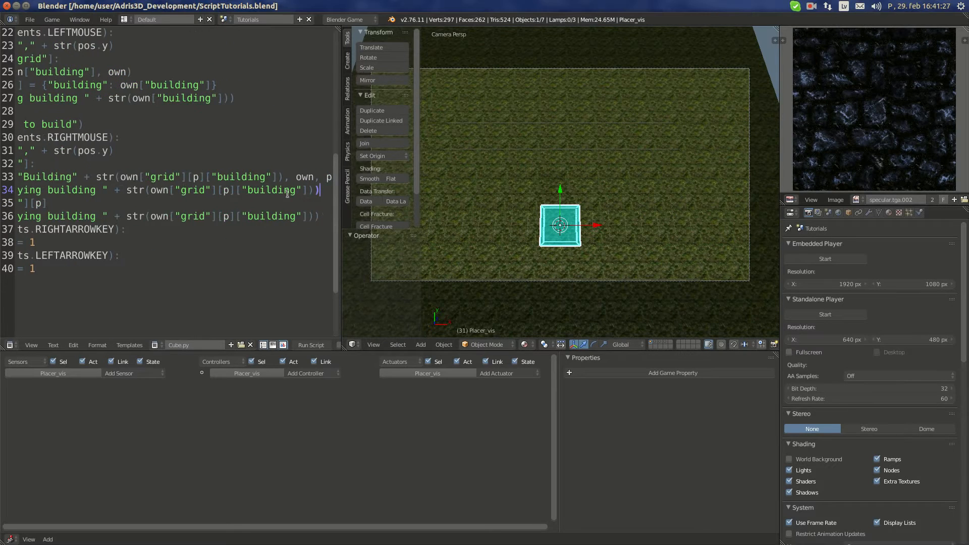
Review the Placer object's logic bricks and check the Building3.001 object on its layer.
{"action": "scroll", "scroll_direction": "left", "scroll_amount": 3}
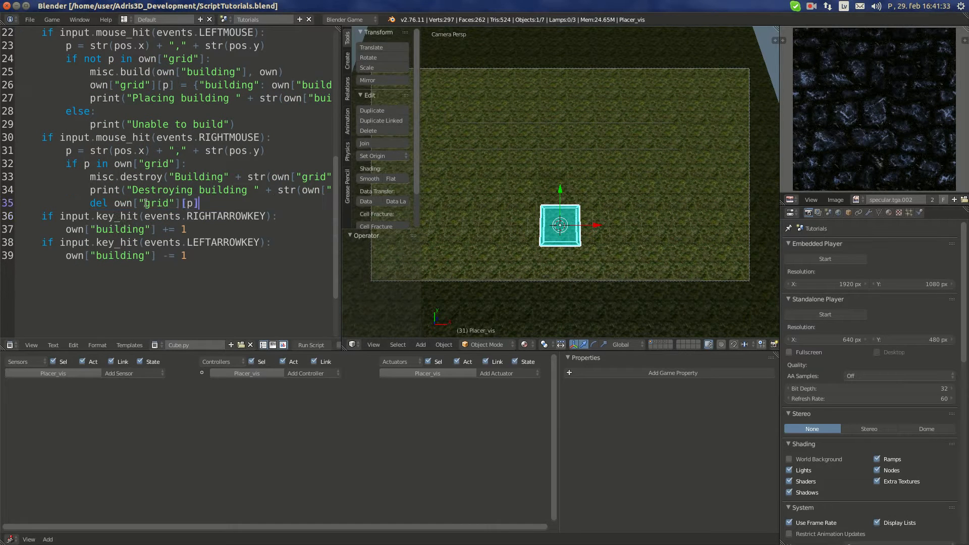
{"action": "mouse_move", "coordinate": [194, 221]}
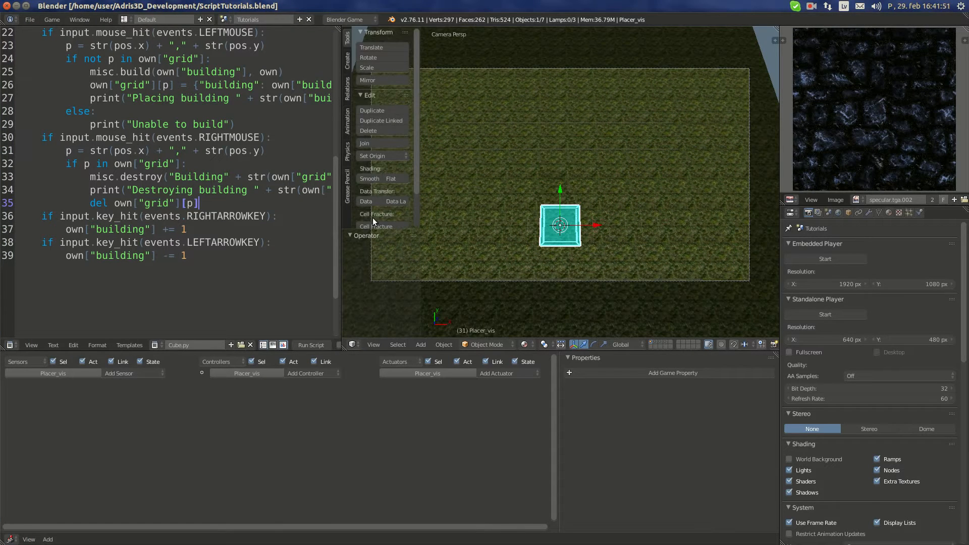
{"action": "mouse_move", "coordinate": [559, 232]}
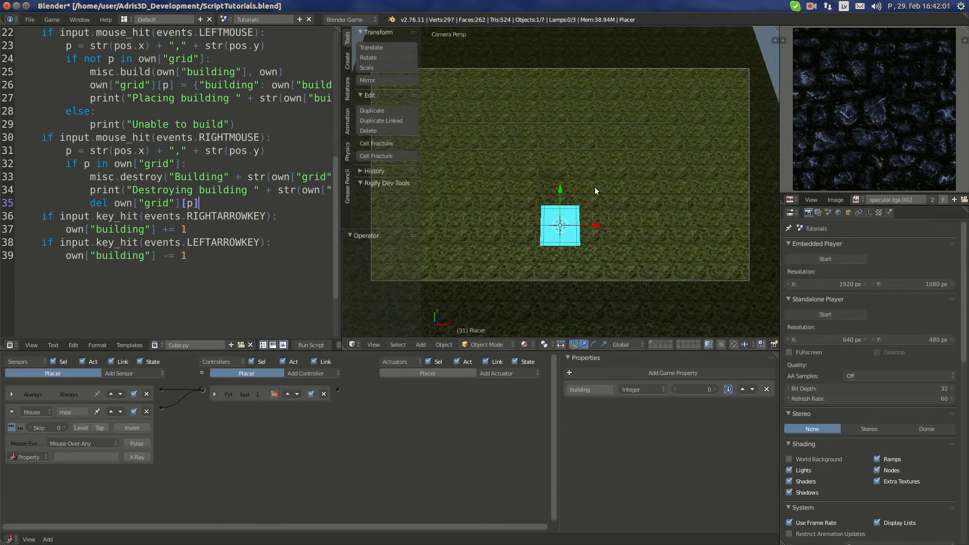
{"action": "mouse_move", "coordinate": [655, 221]}
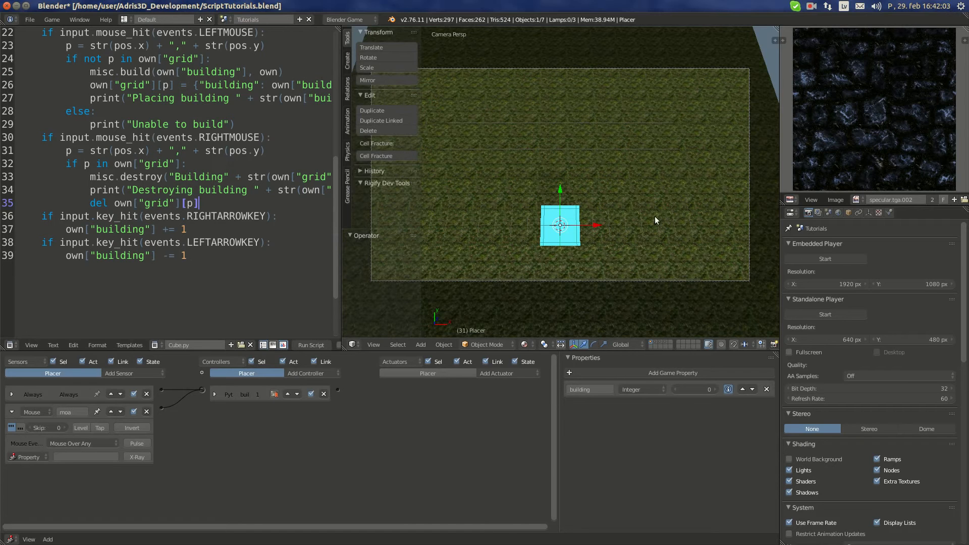
{"action": "mouse_move", "coordinate": [608, 194]}
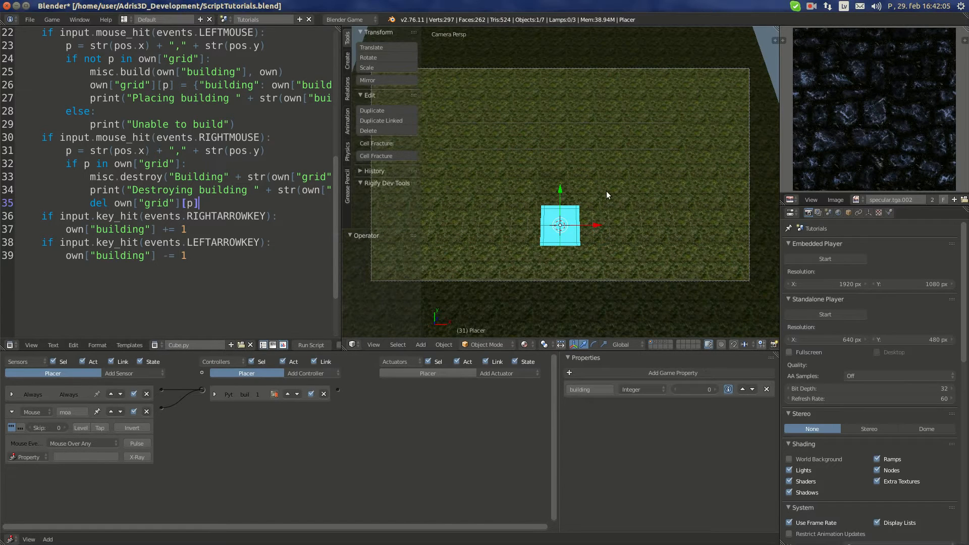
{"action": "mouse_move", "coordinate": [542, 196]}
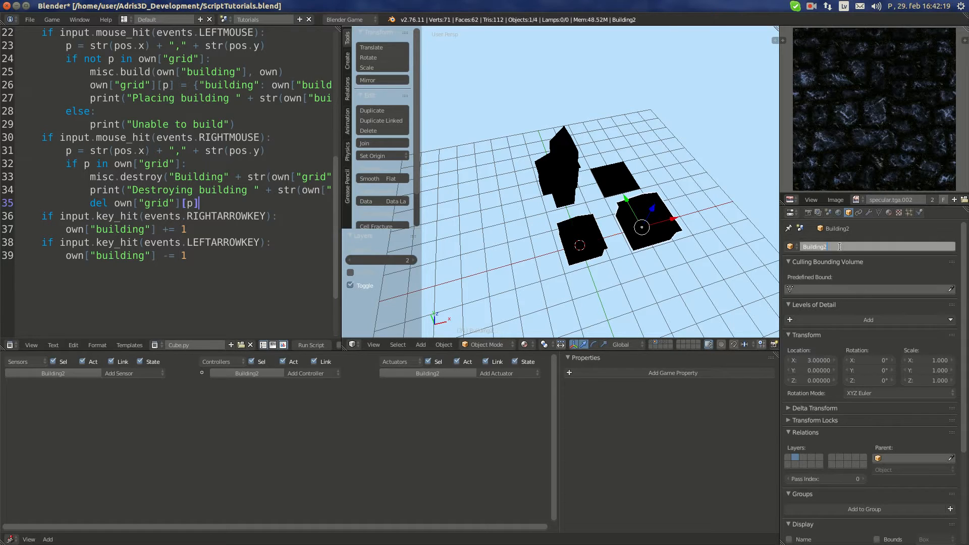
{"action": "type", "text": "Building3.001"}
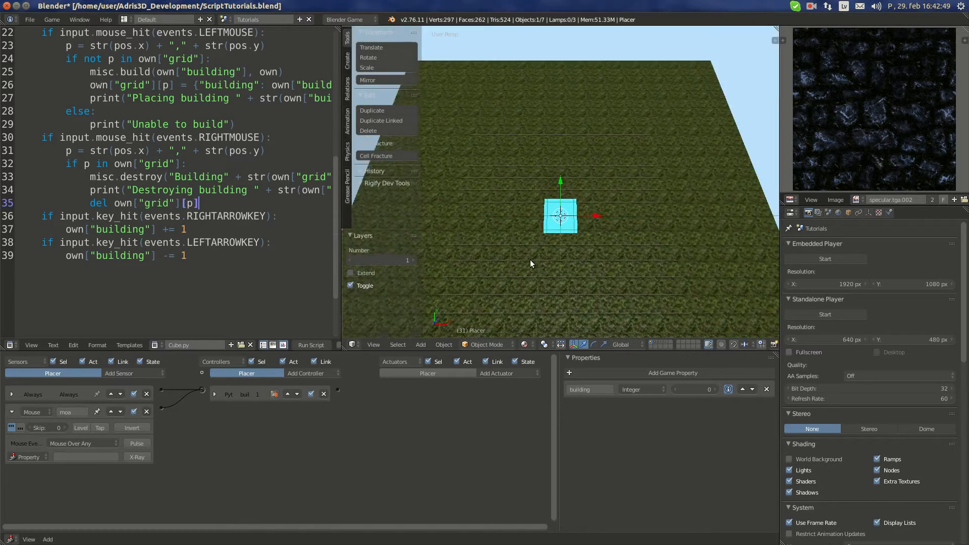
Give Placer_vis an Always sensor and a Python controller set to Module execution.
{"action": "key", "text": "KP_0"}
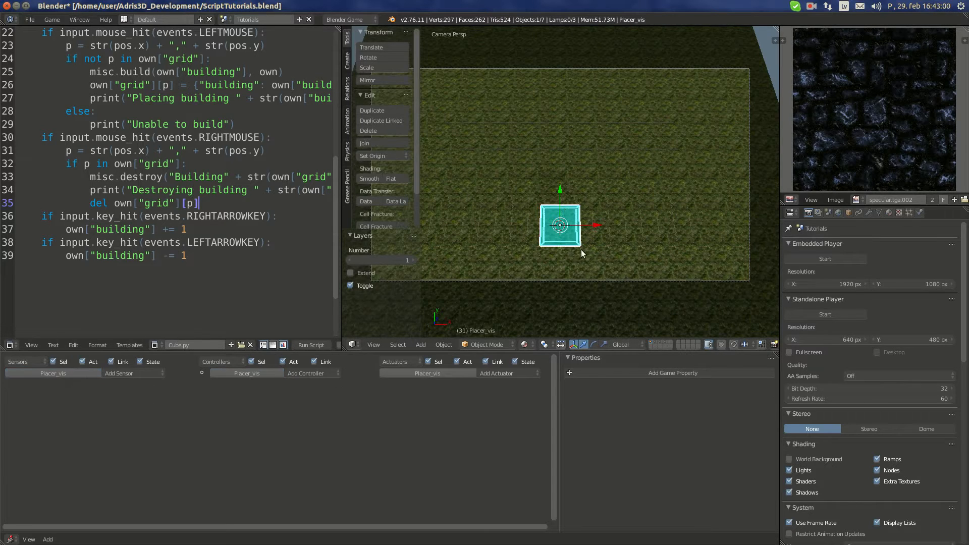
{"action": "mouse_move", "coordinate": [507, 229]}
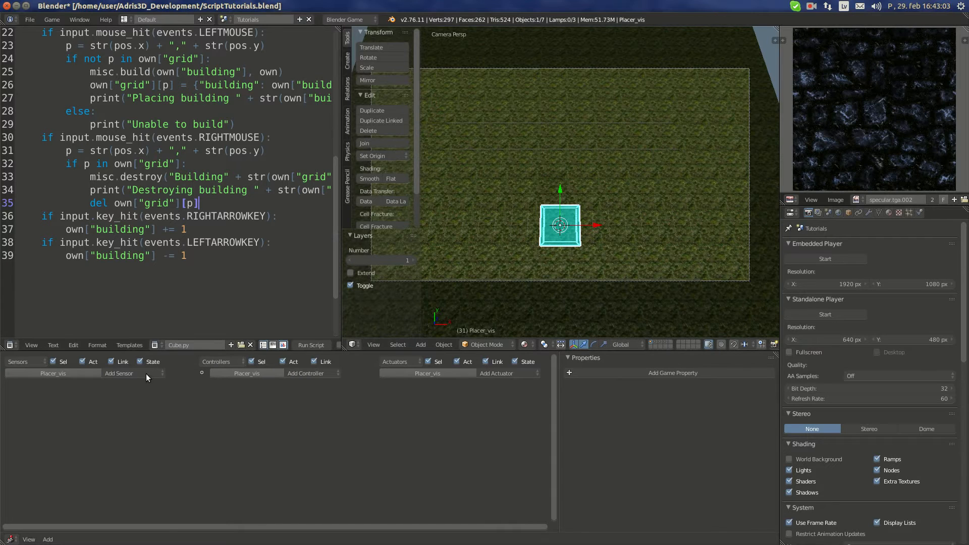
{"action": "left_click", "coordinate": [118, 374]}
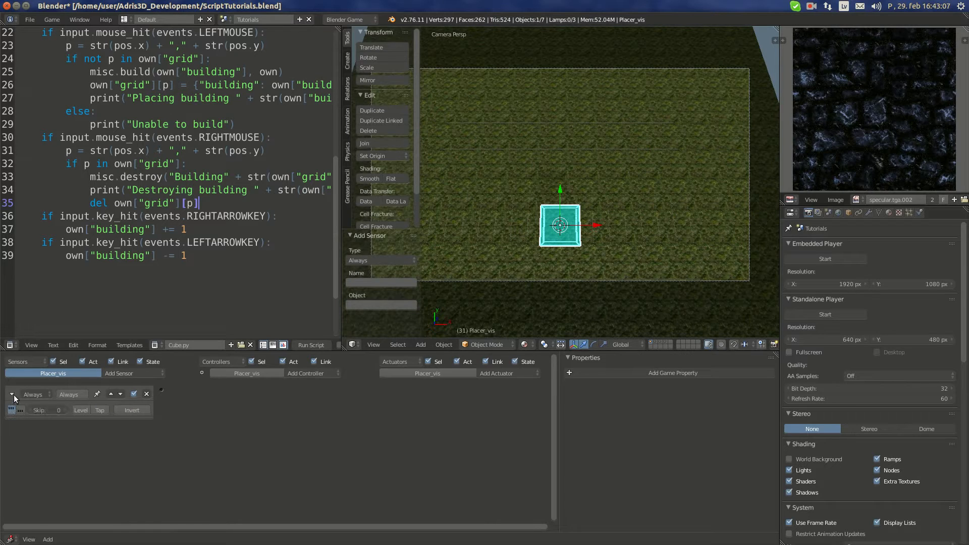
{"action": "left_click", "coordinate": [305, 373]}
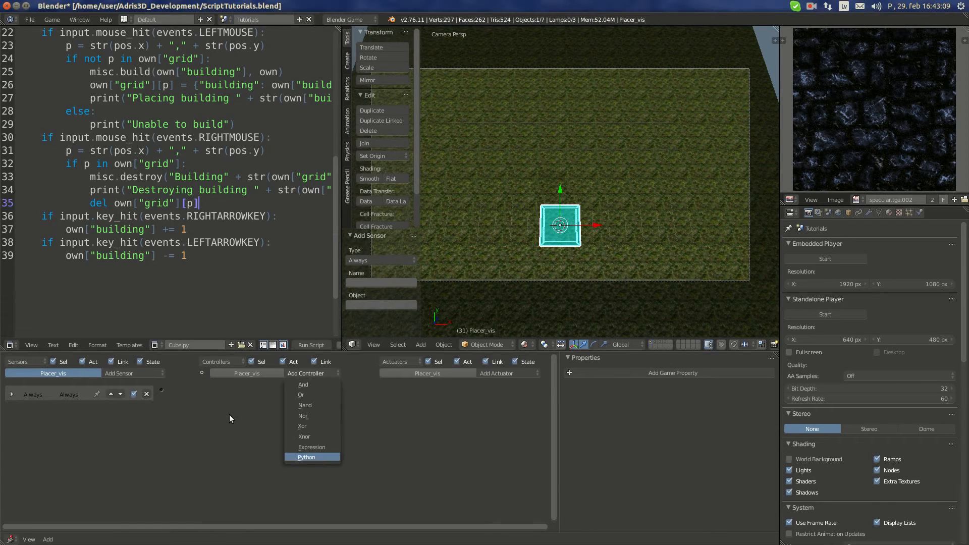
{"action": "left_click", "coordinate": [306, 456]}
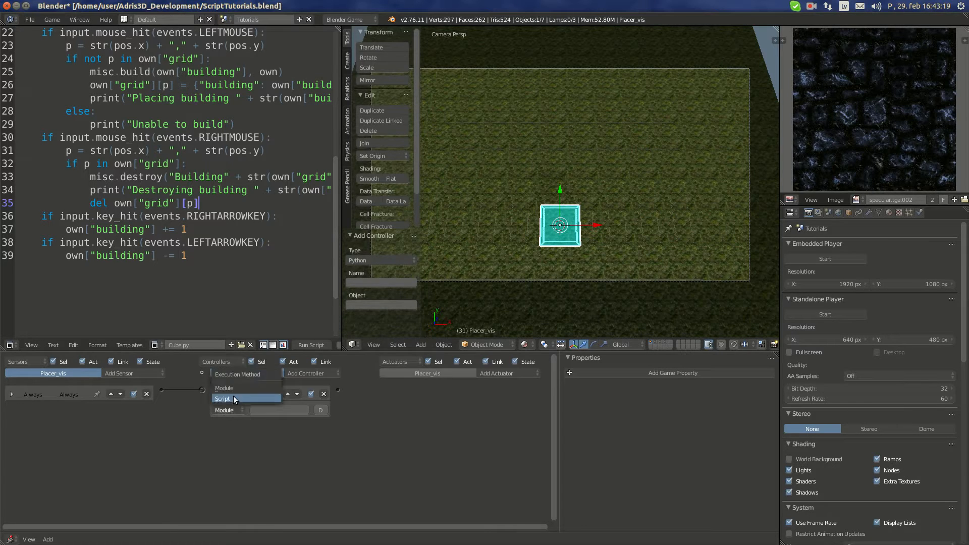
{"action": "left_click", "coordinate": [222, 398]}
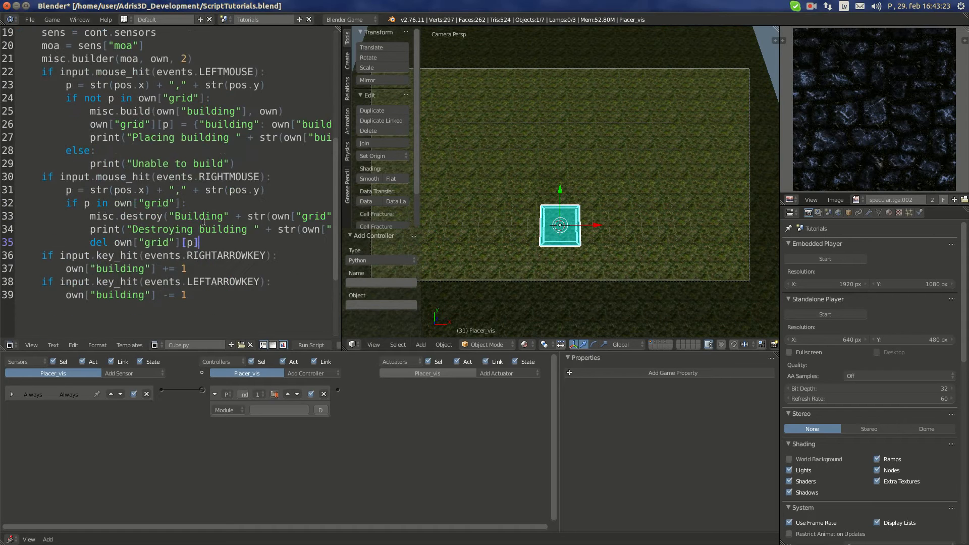
Write def builder_index(cont): with own = cont.owner at the end of the script.
{"action": "key", "text": "enter"}
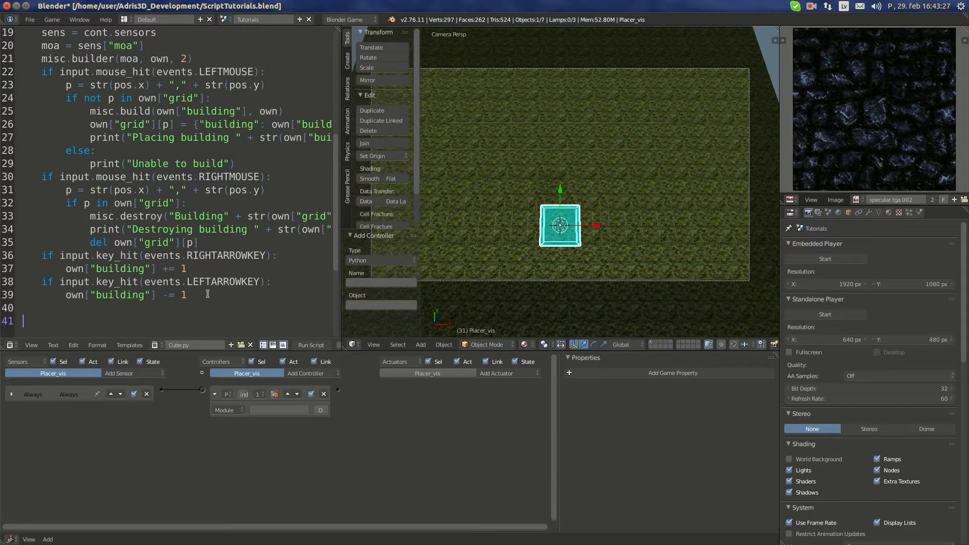
{"action": "type", "text": "def"}
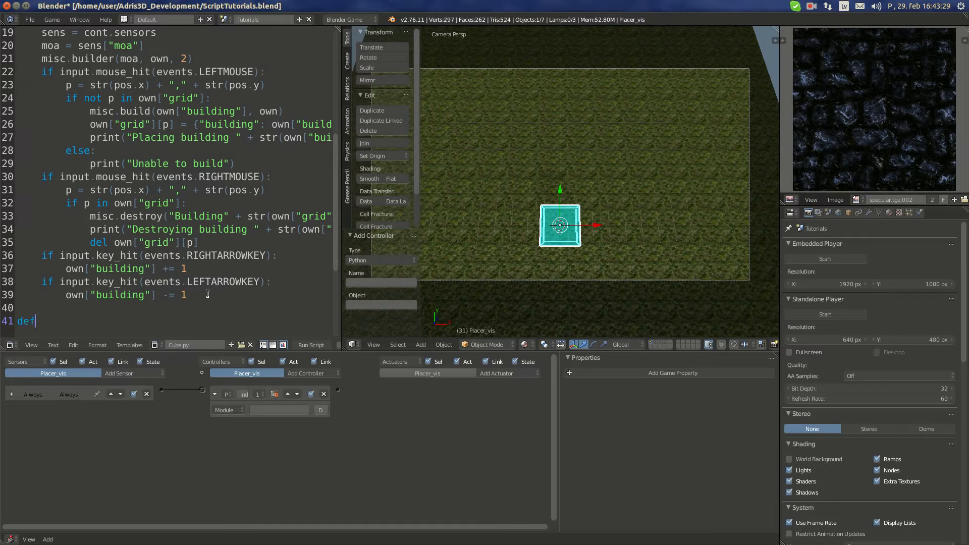
{"action": "type", "text": "builder_index("}
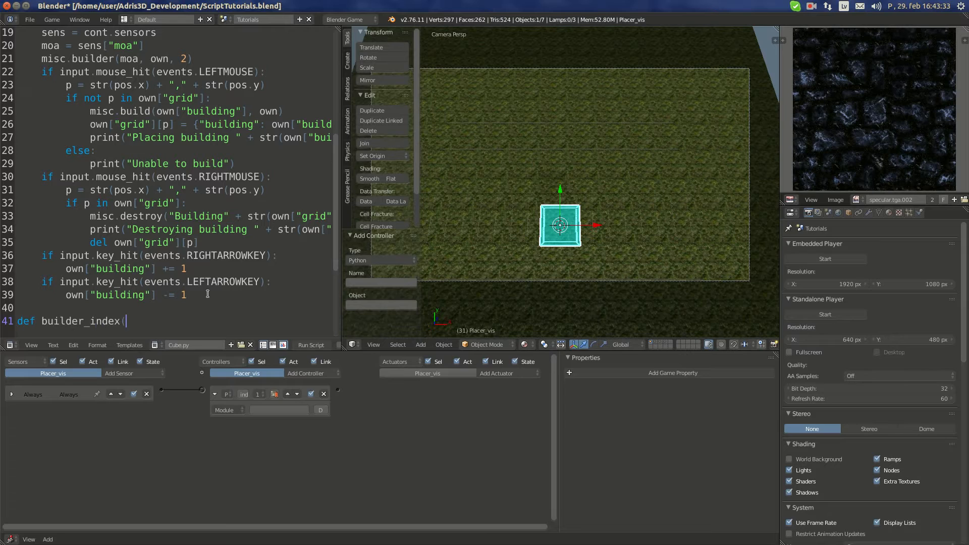
{"action": "type", "text": "cont);"}
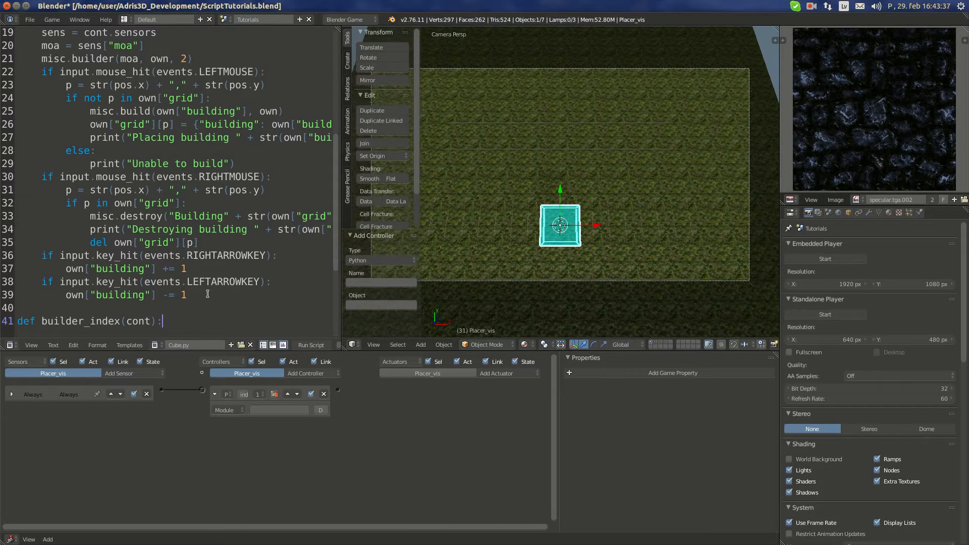
{"action": "type", "text": "own ="}
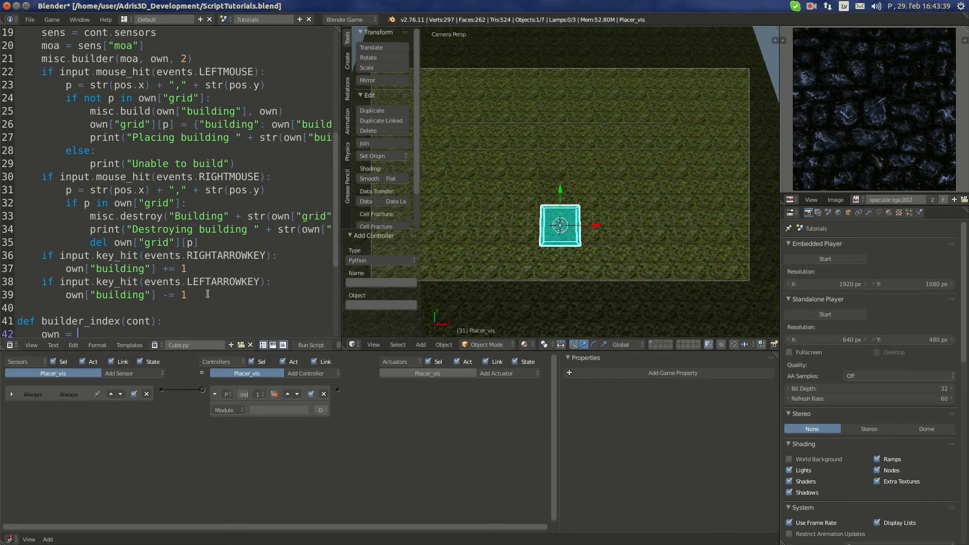
{"action": "type", "text": "cont.owner"}
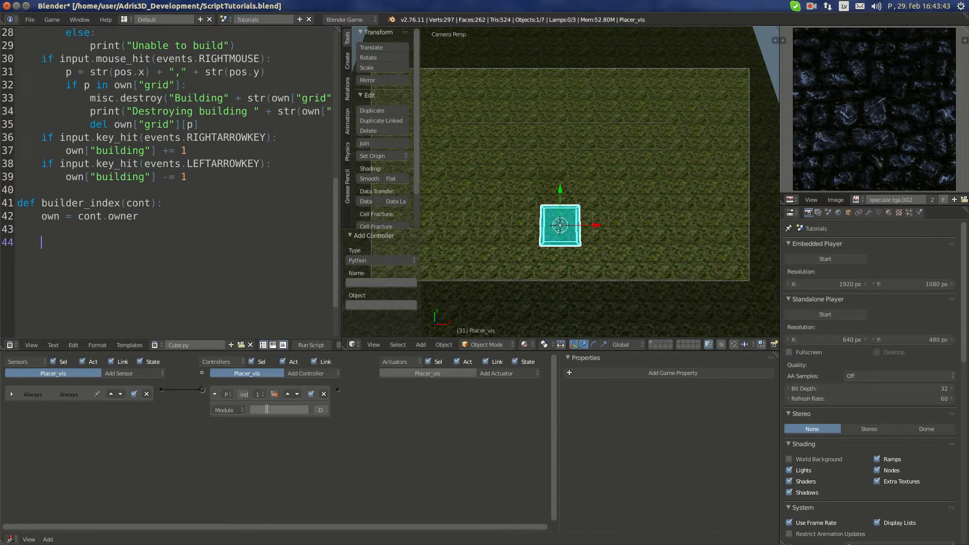
Point the Python controller's Module field at Cube.builder_index.
{"action": "type", "text": "Cube"}
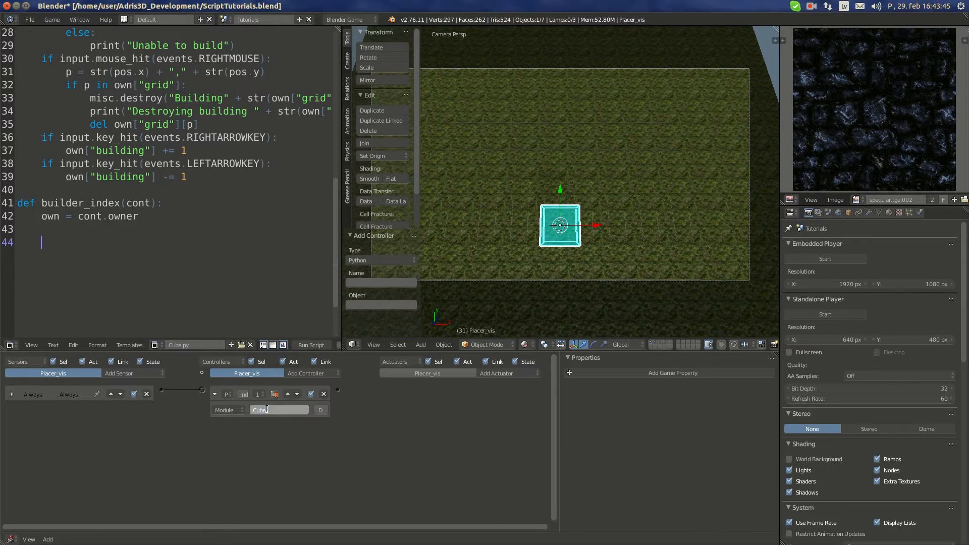
{"action": "type", "text": ".buil"}
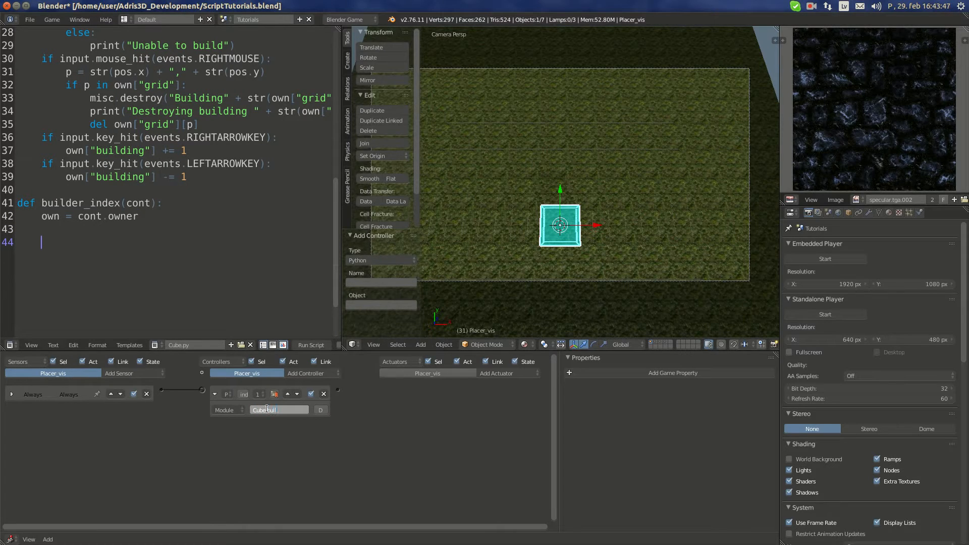
{"action": "type", "text": "builder_index"}
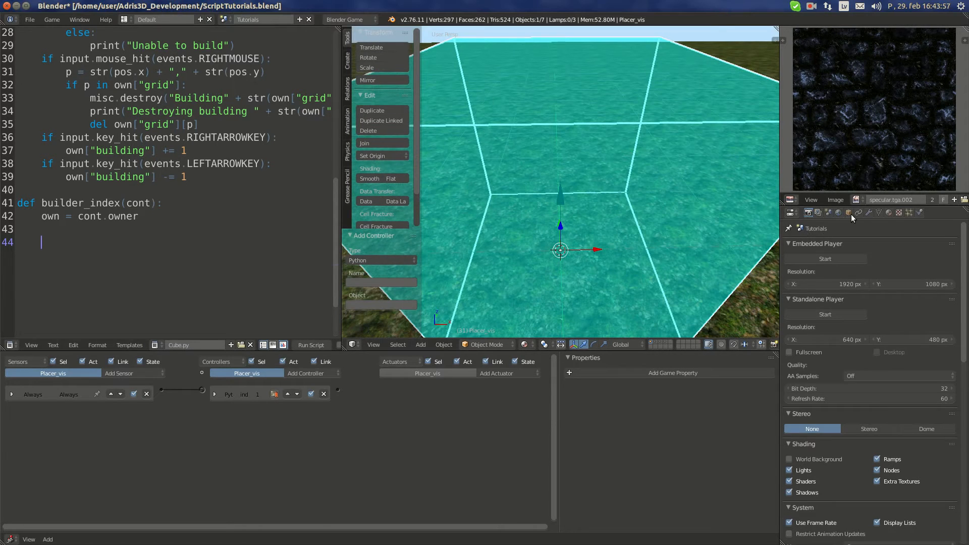
Add builder = own.parent and building = builder["building"] to builder_index.
{"action": "left_click", "coordinate": [849, 214]}
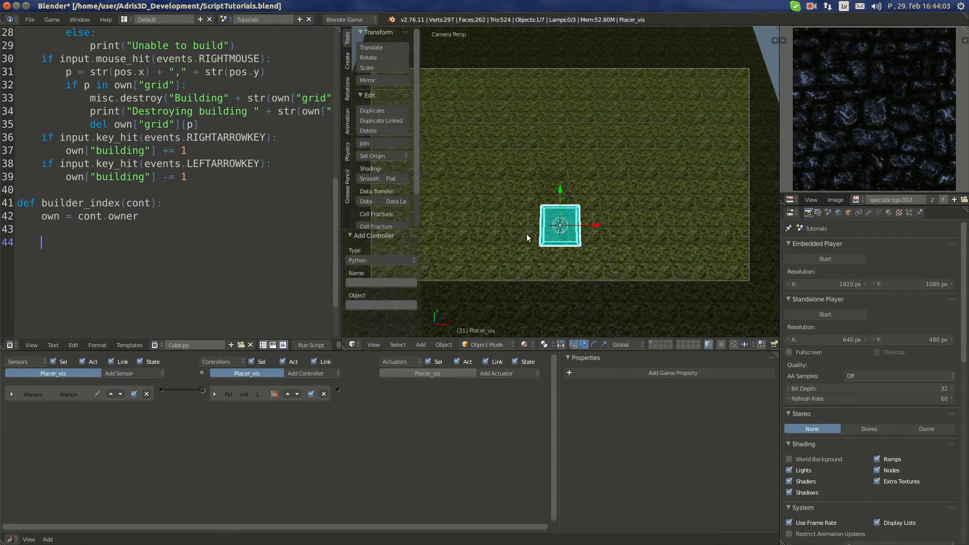
{"action": "mouse_move", "coordinate": [554, 255]}
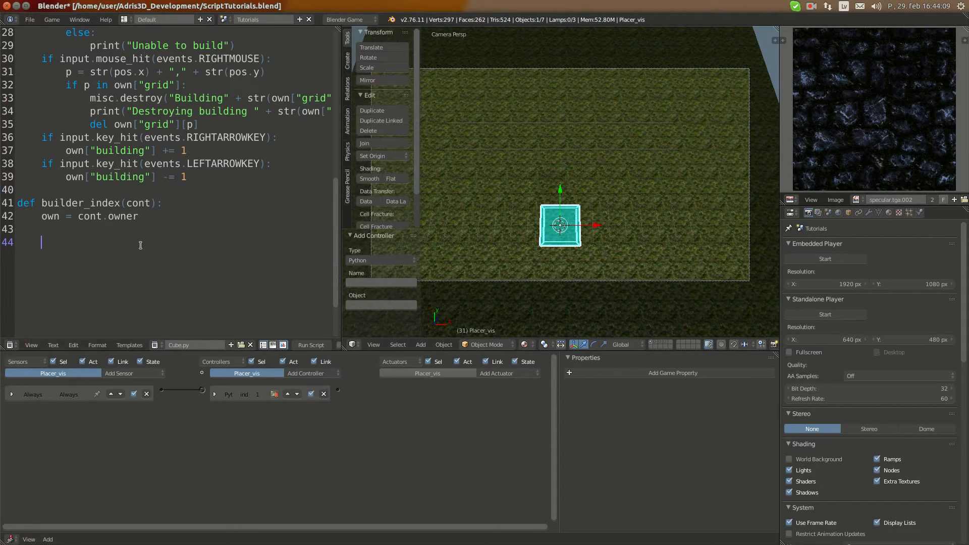
{"action": "key", "text": "Backspace"}
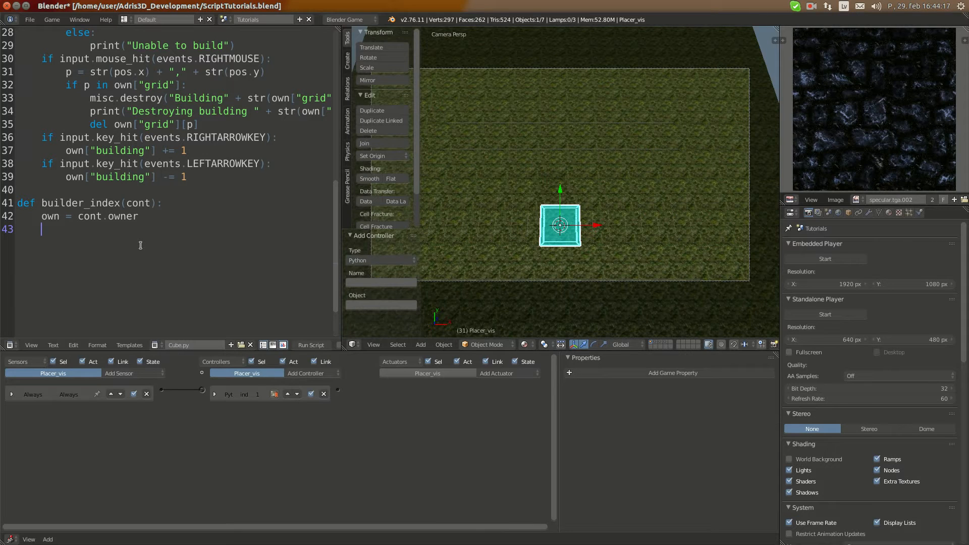
{"action": "type", "text": "builder ="}
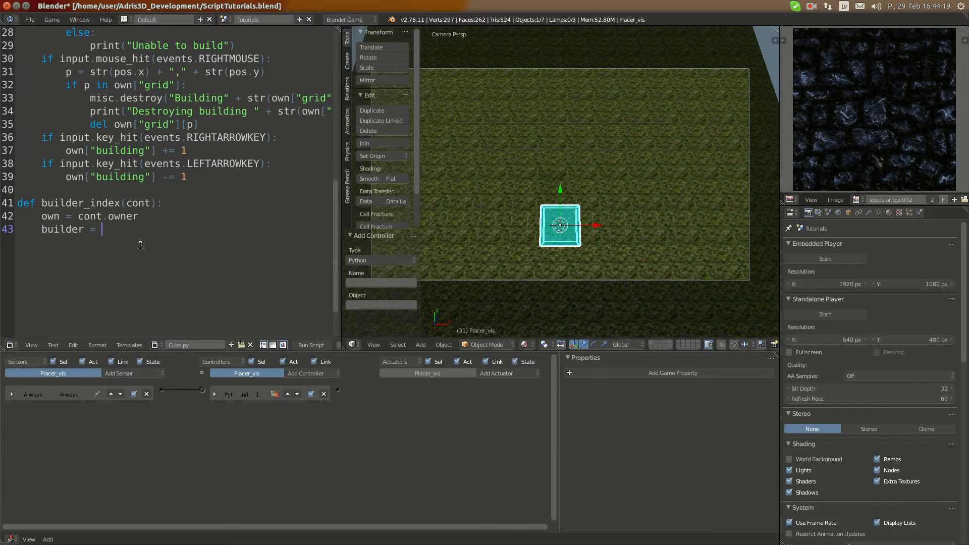
{"action": "type", "text": "own.parent"}
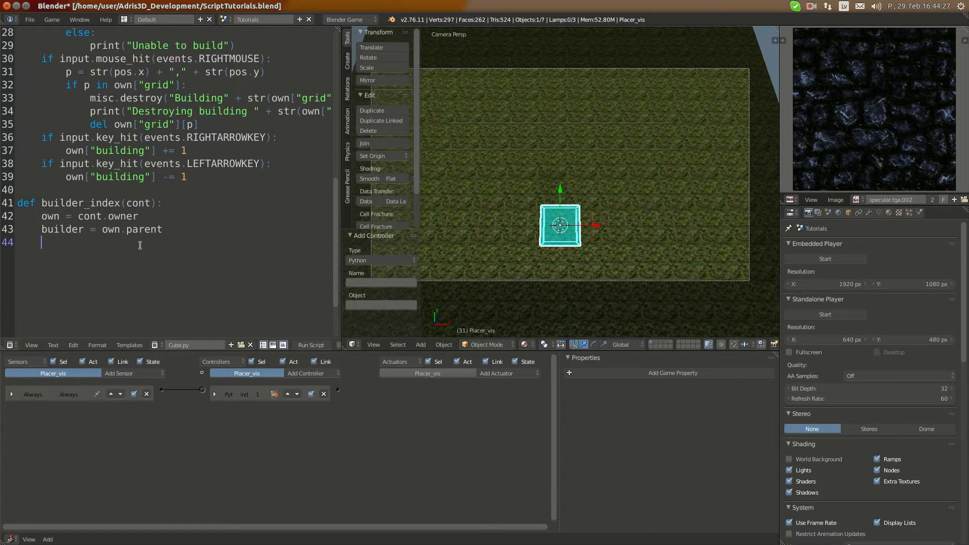
{"action": "type", "text": "buildin"}
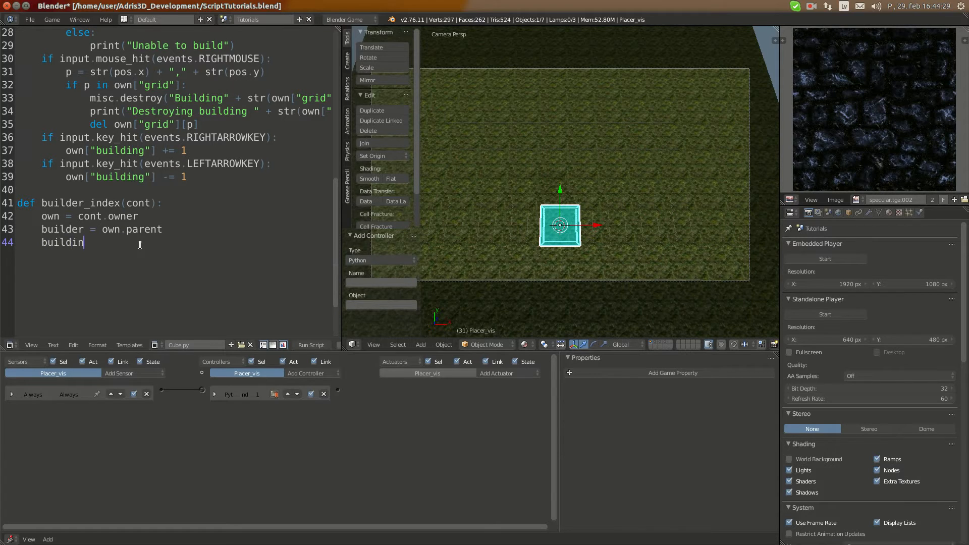
{"action": "type", "text": "= builder["}
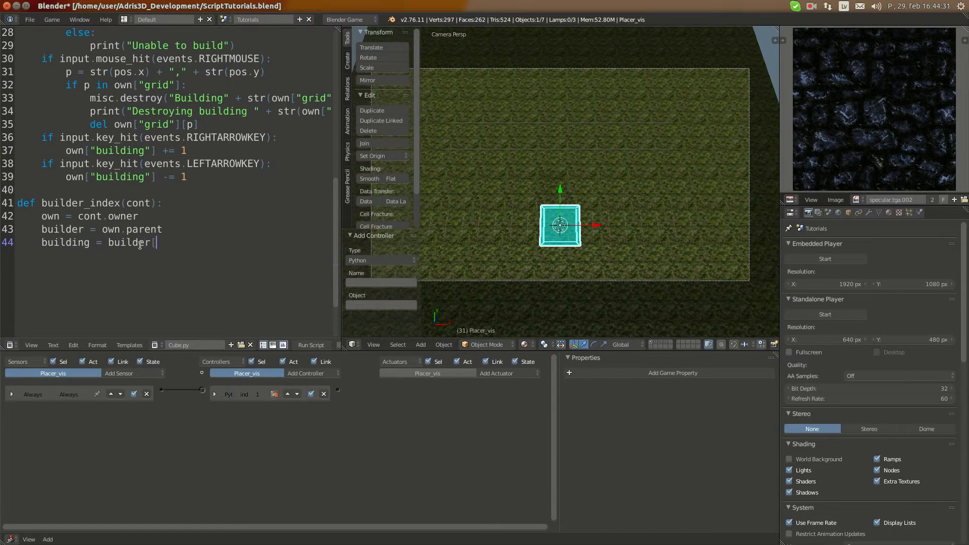
{"action": "type", "text": "\"building"}
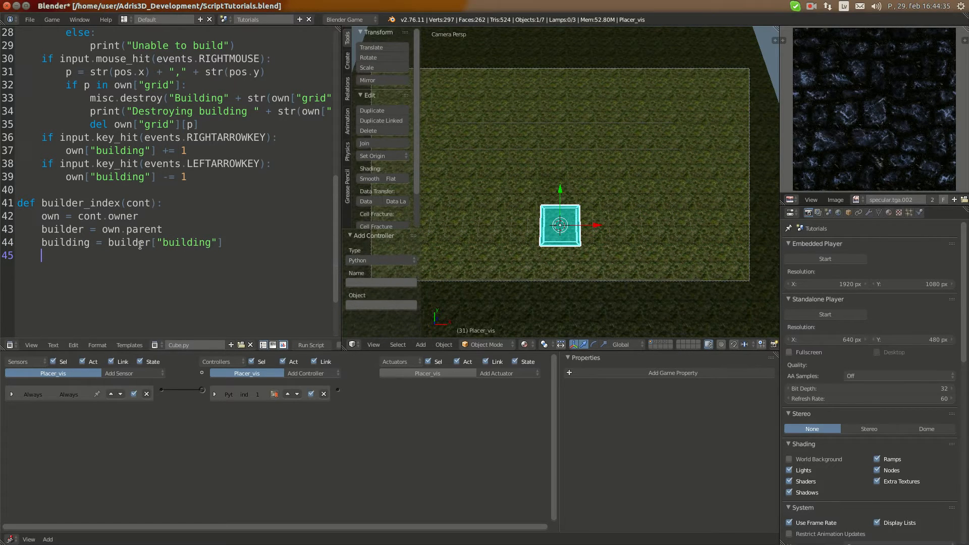
Add an if/else that sets own.visible to True when building is set, False otherwise.
{"action": "type", "text": "if building:"}
{"action": "type", "text": "own"}
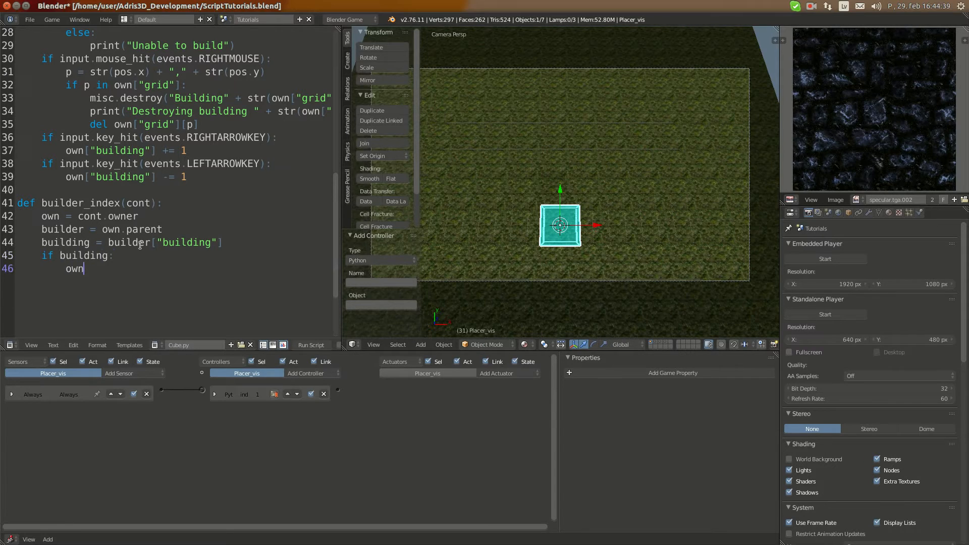
{"action": "type", "text": ".visible"}
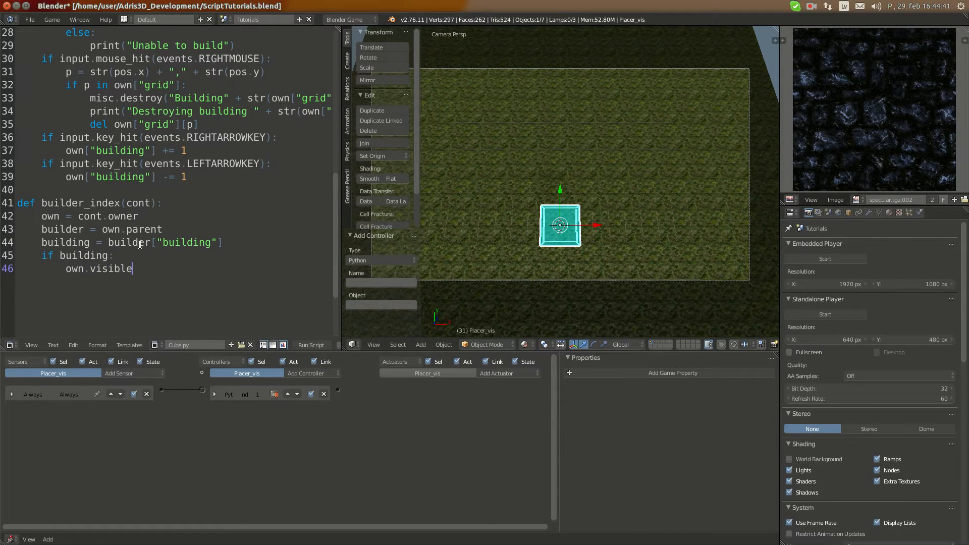
{"action": "type", "text": "= True"}
{"action": "type", "text": "own"}
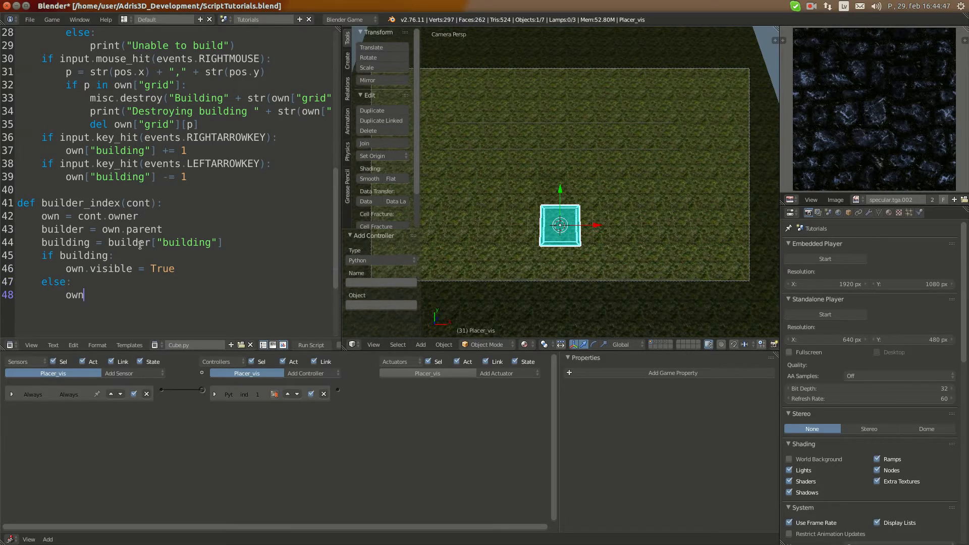
{"action": "type", "text": ".visible ="}
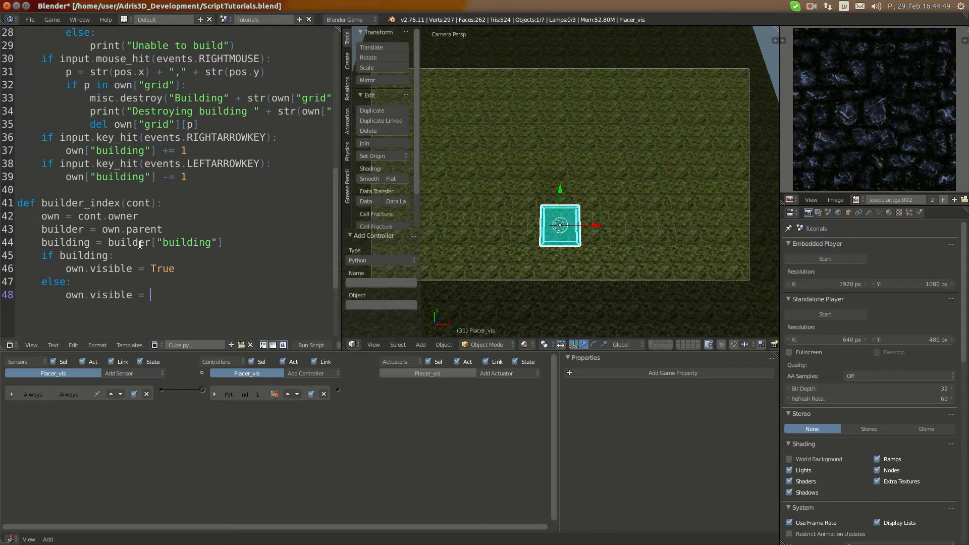
{"action": "type", "text": "False"}
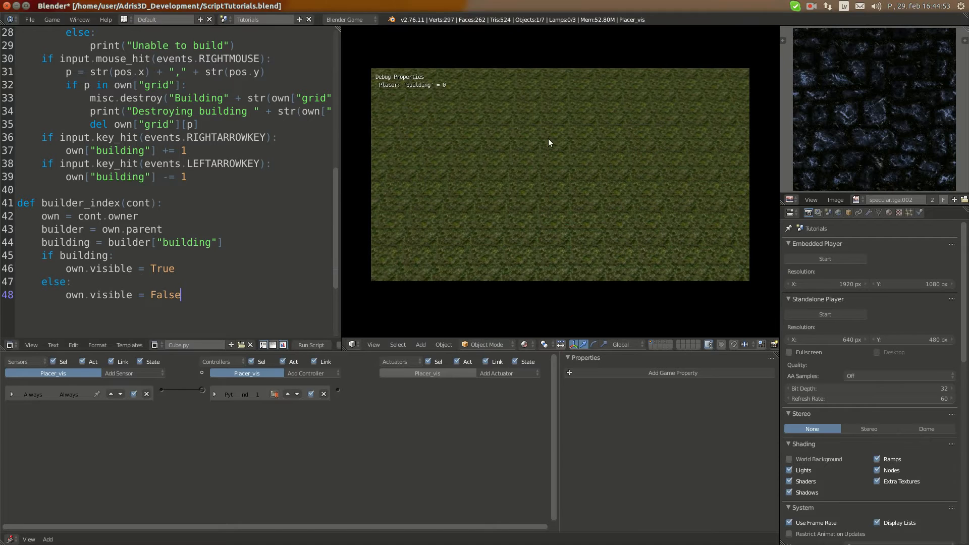
{"action": "mouse_move", "coordinate": [574, 160]}
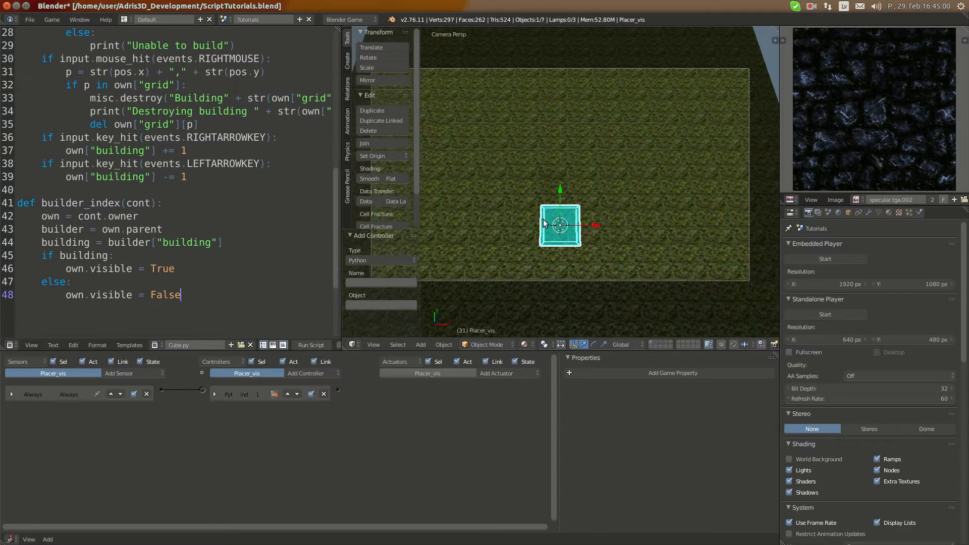
Change the condition to 'if building > 0:' and start a test run of the game.
{"action": "type", "text": "> 0"}
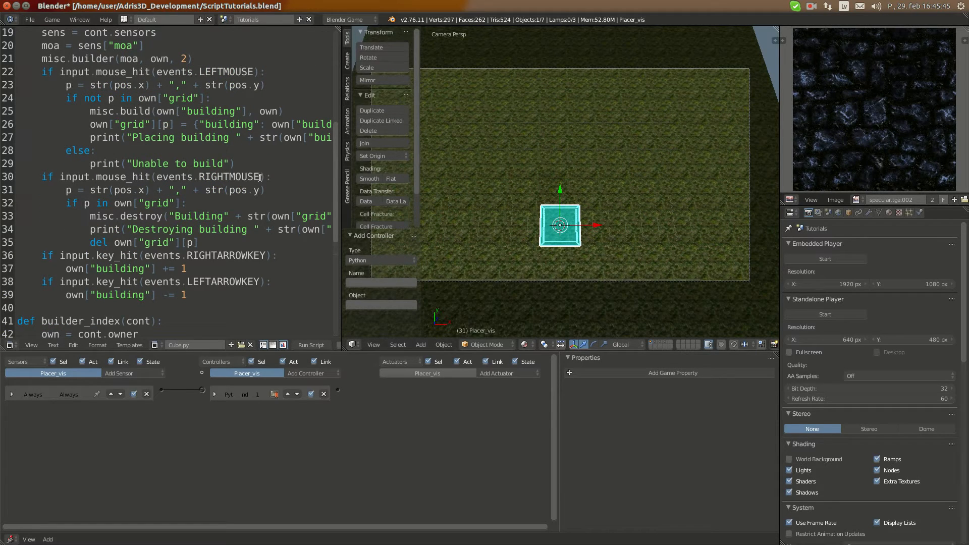
{"action": "mouse_move", "coordinate": [564, 173]}
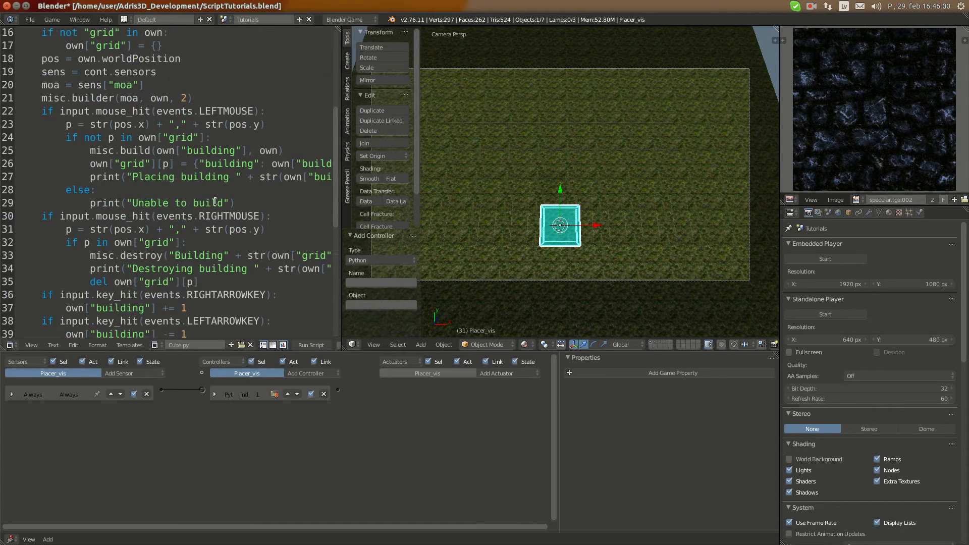
{"action": "left_click", "coordinate": [824, 260]}
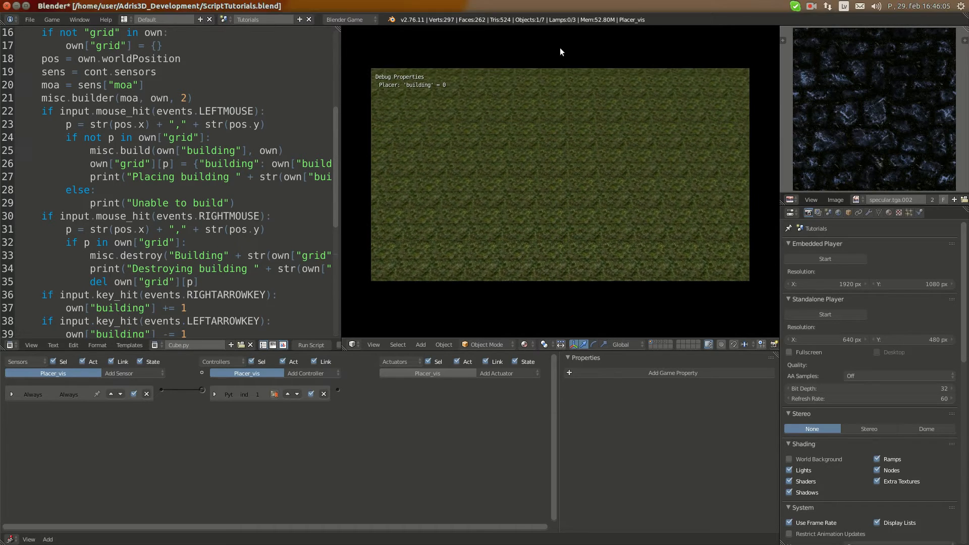
Type vismap = {"1, 2, 3": 0, "4": 1} into builder_index.
{"action": "left_click", "coordinate": [559, 174]}
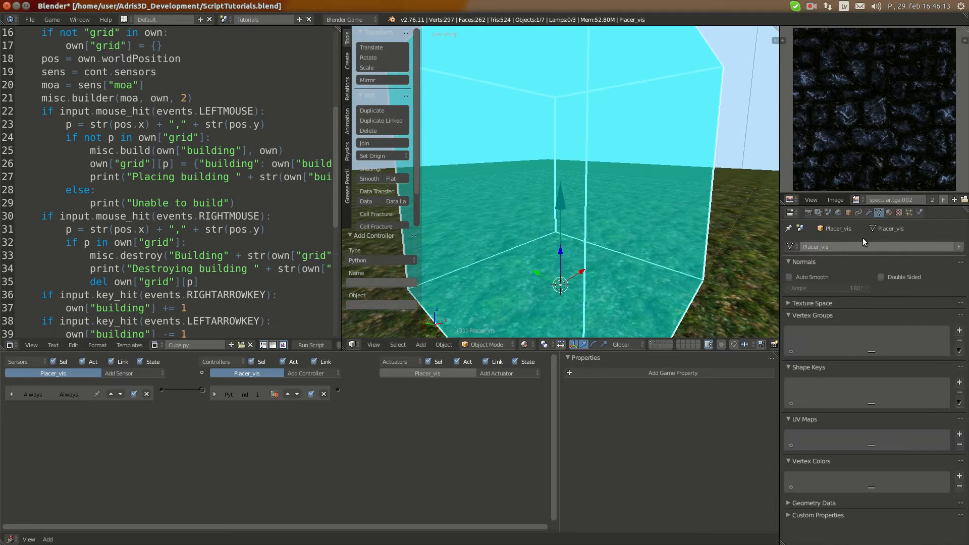
{"action": "scroll", "scroll_direction": "down", "scroll_amount": 3}
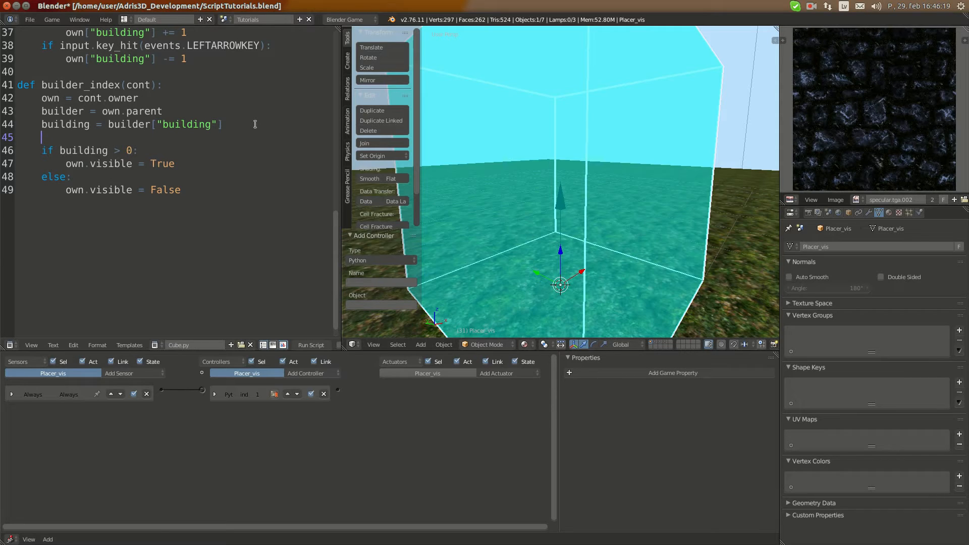
{"action": "type", "text": "visma"}
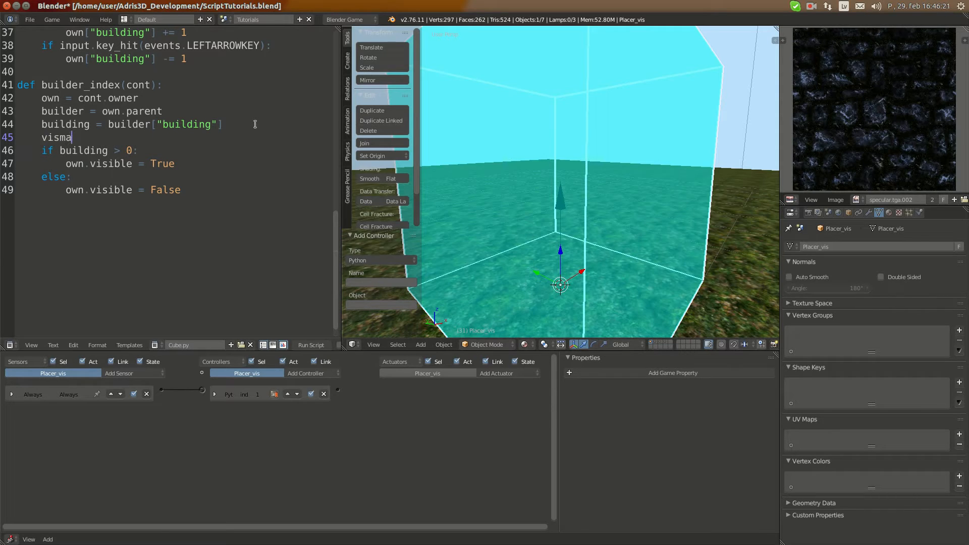
{"action": "type", "text": "p = {"}
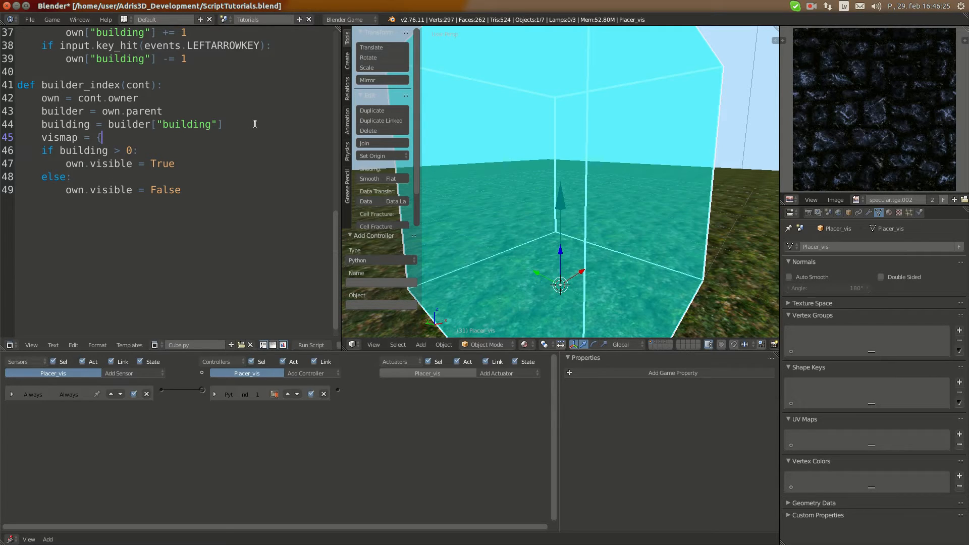
{"action": "type", "text": "\""}
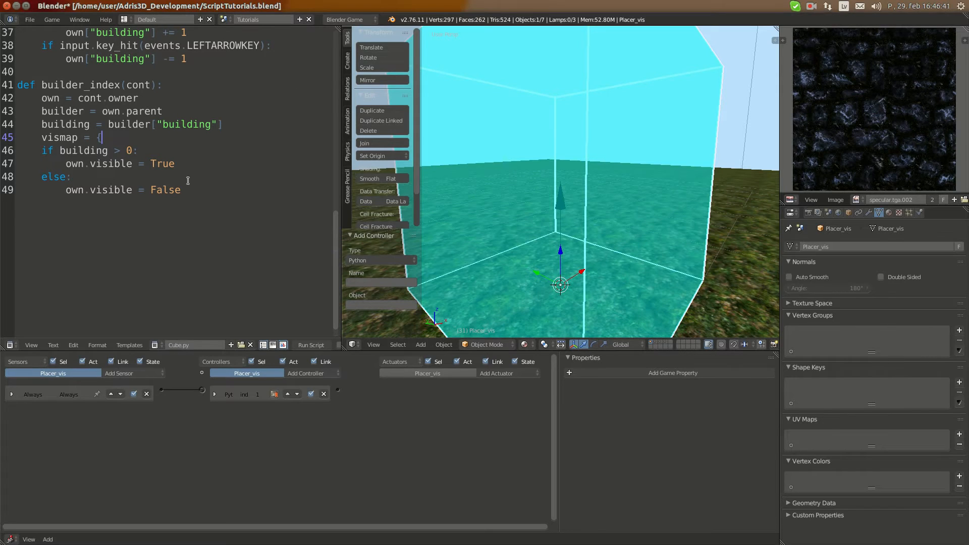
{"action": "type", "text": "\"0"}
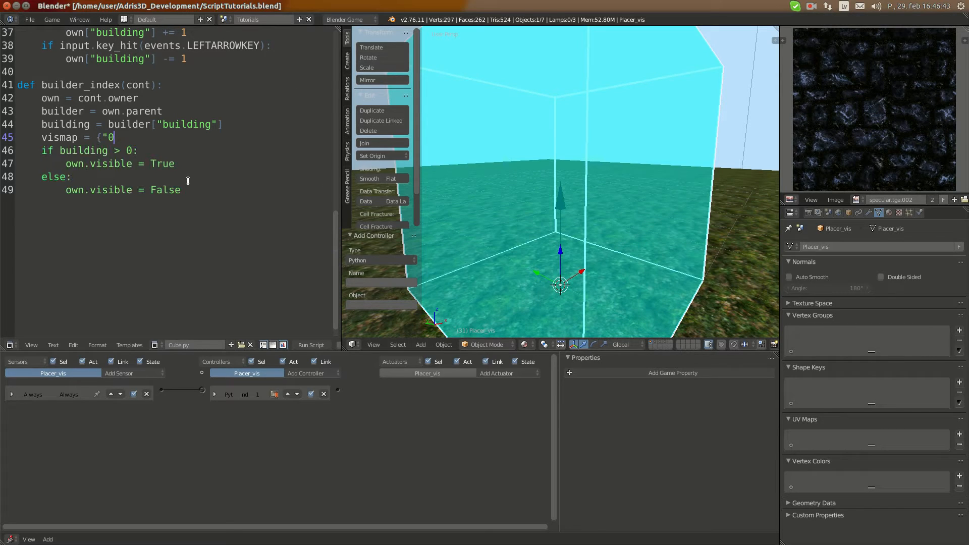
{"action": "type", "text": ", 2,"}
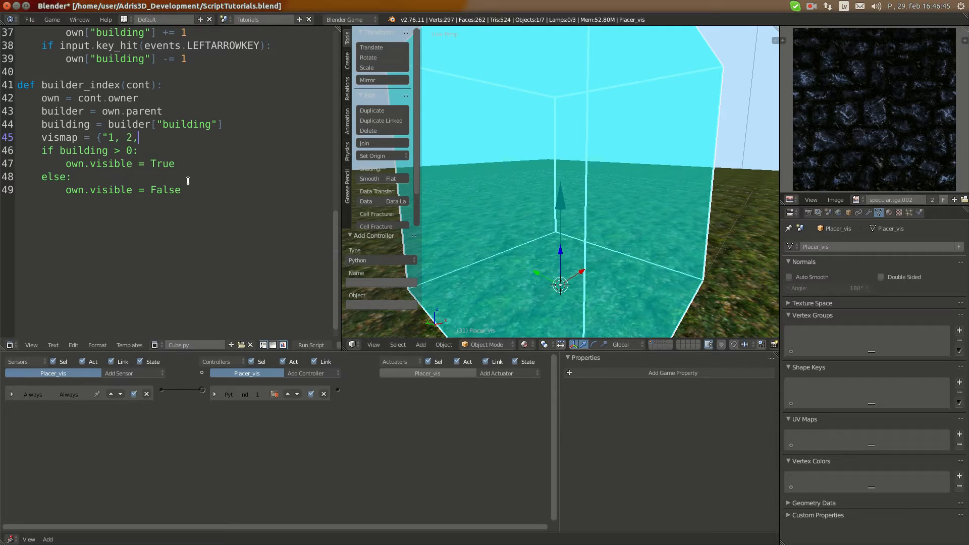
{"action": "type", "text": "3"}
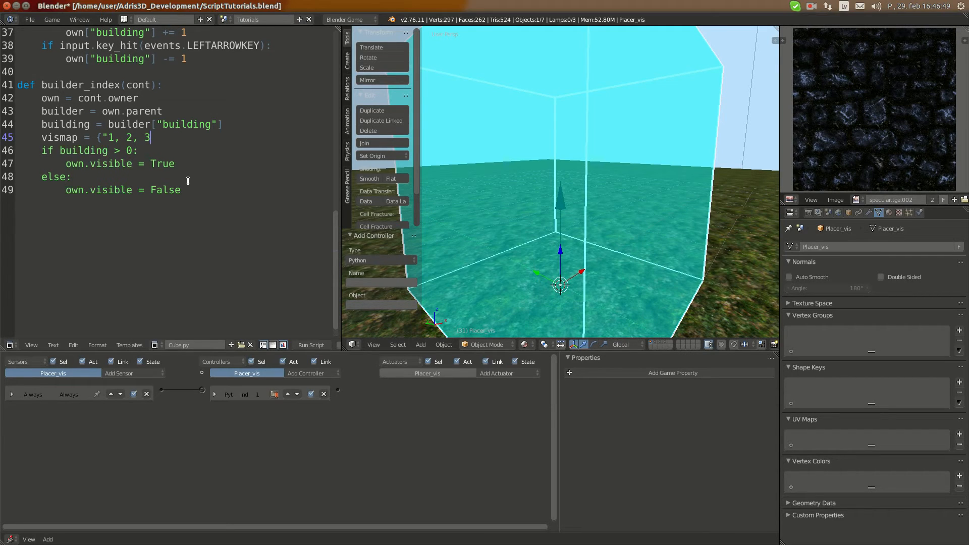
{"action": "type", "text": "\":"}
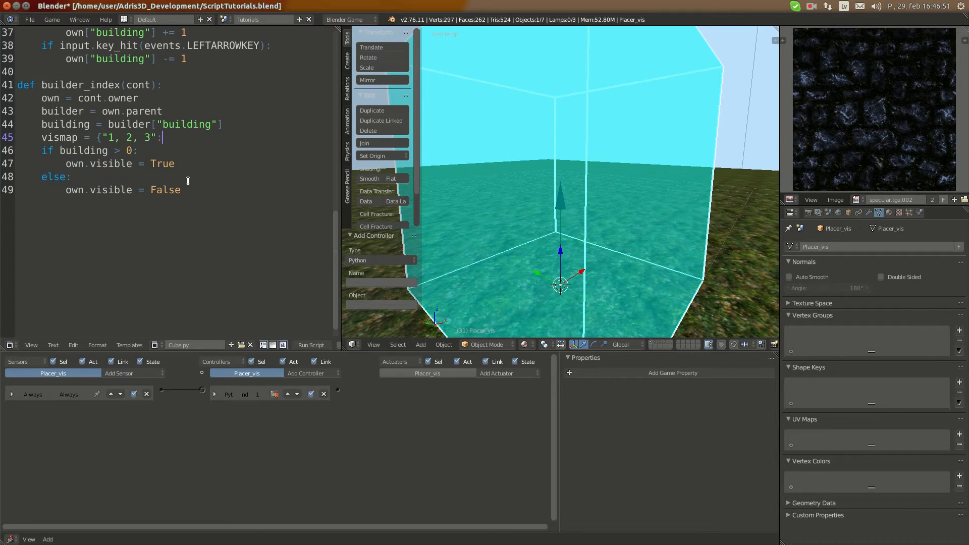
{"action": "type", "text": "0"}
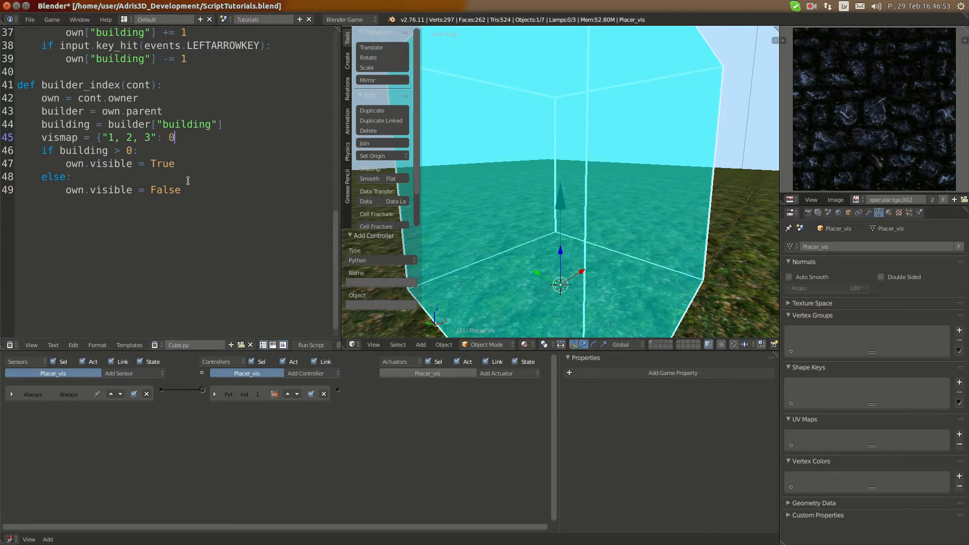
{"action": "type", "text": ","}
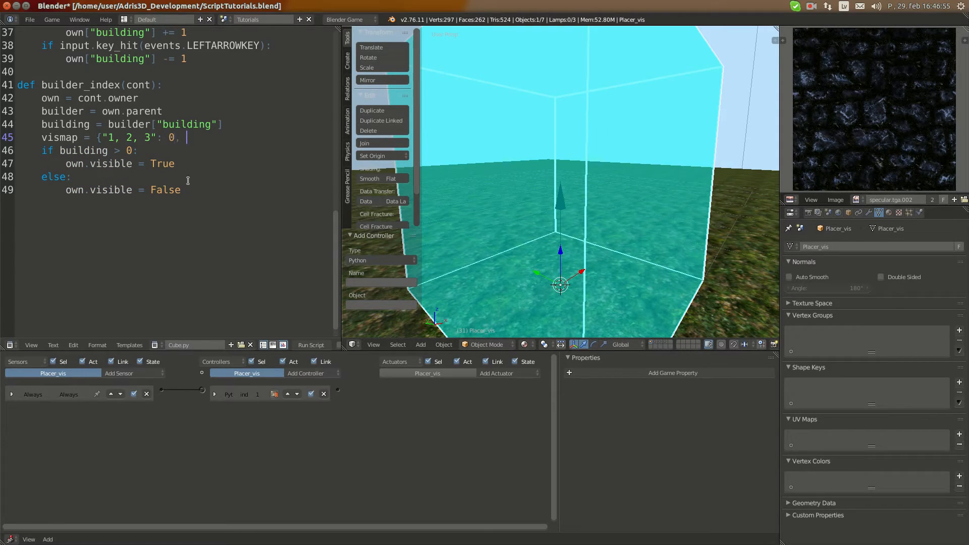
{"action": "type", "text": "\"4"}
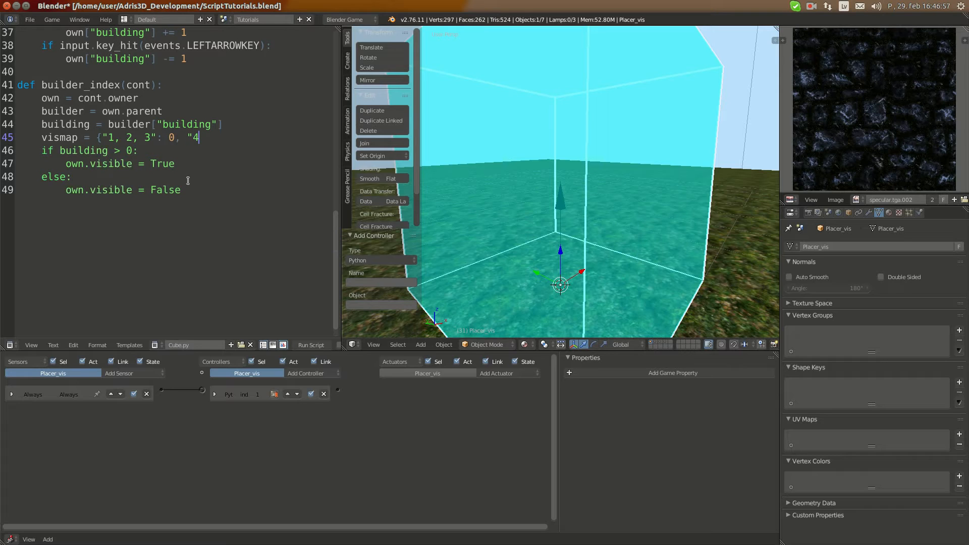
{"action": "type", "text": ": 1}"}
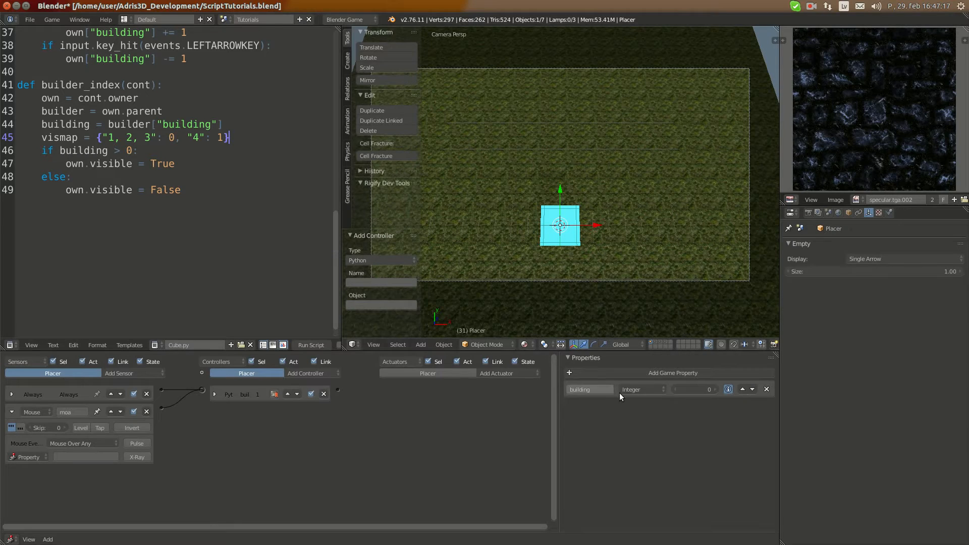
{"action": "mouse_move", "coordinate": [701, 415]}
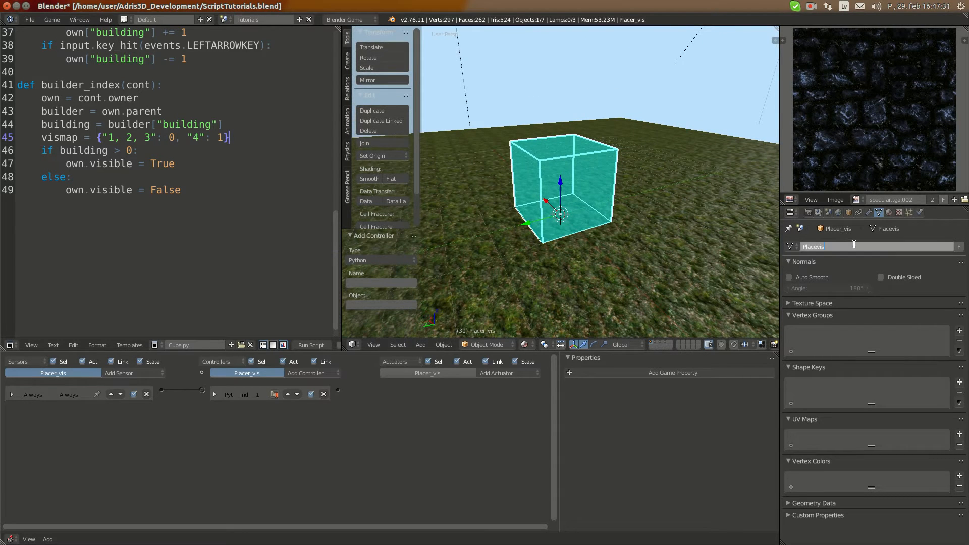
Rename the placer mesh Placevis0, duplicate the cube to another layer and name it Placevis1.
{"action": "type", "text": "0"}
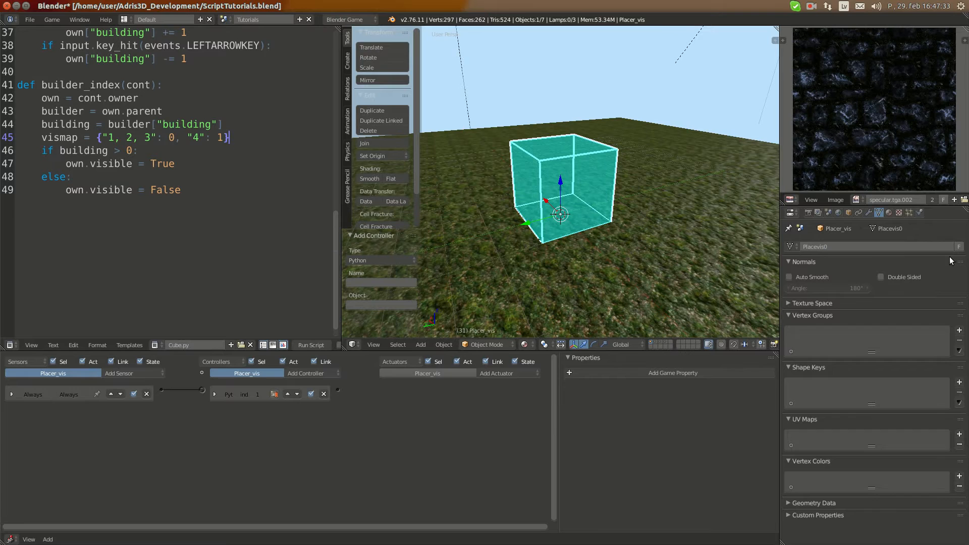
{"action": "mouse_move", "coordinate": [606, 215]}
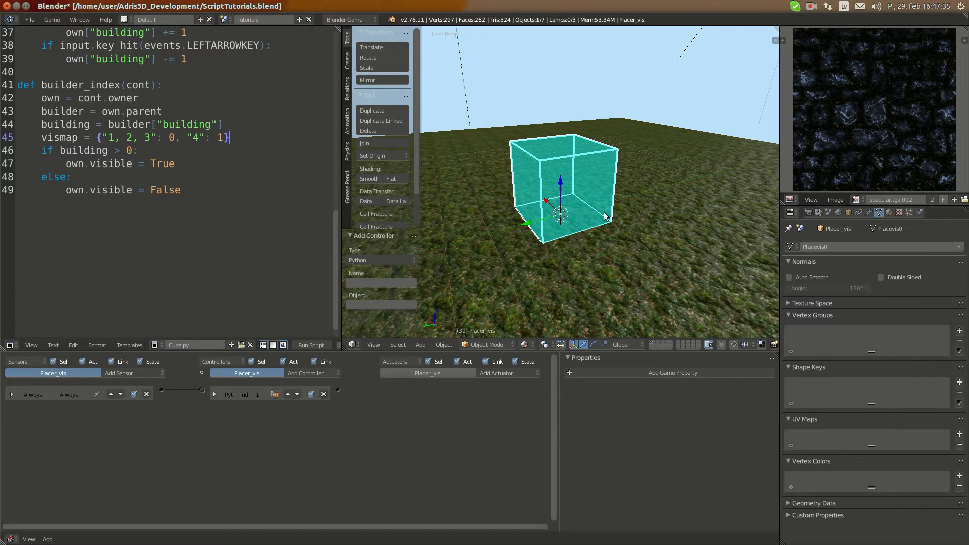
{"action": "left_click", "coordinate": [372, 110]}
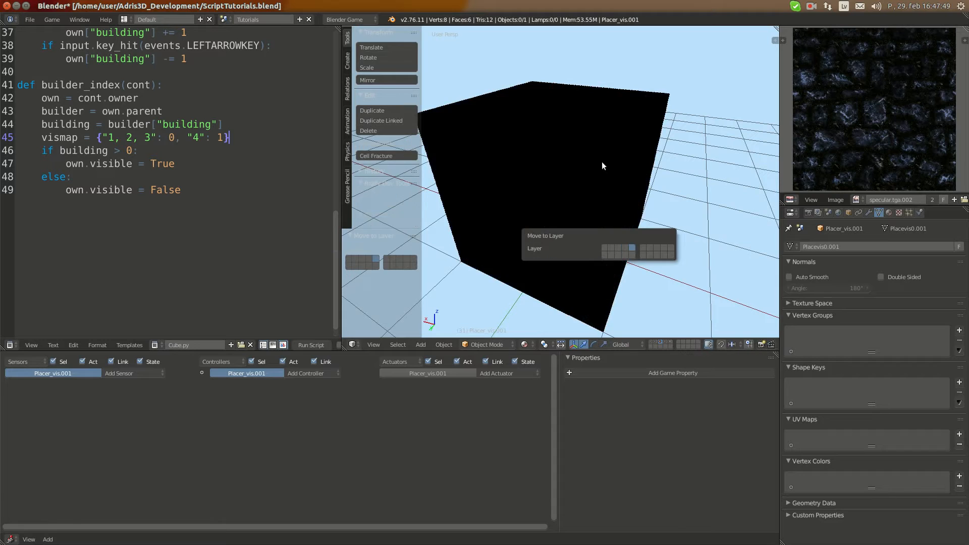
{"action": "left_click", "coordinate": [631, 247]}
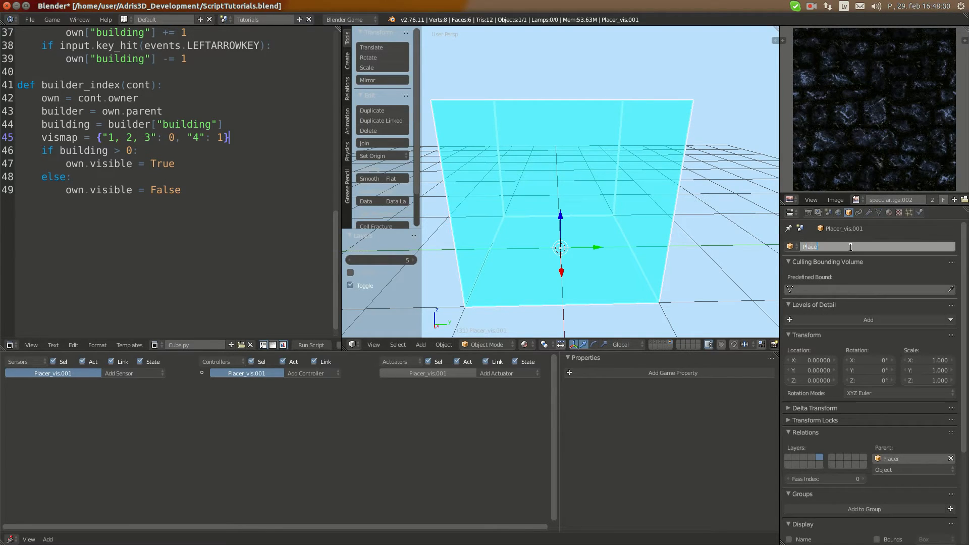
{"action": "type", "text": "Placevis1"}
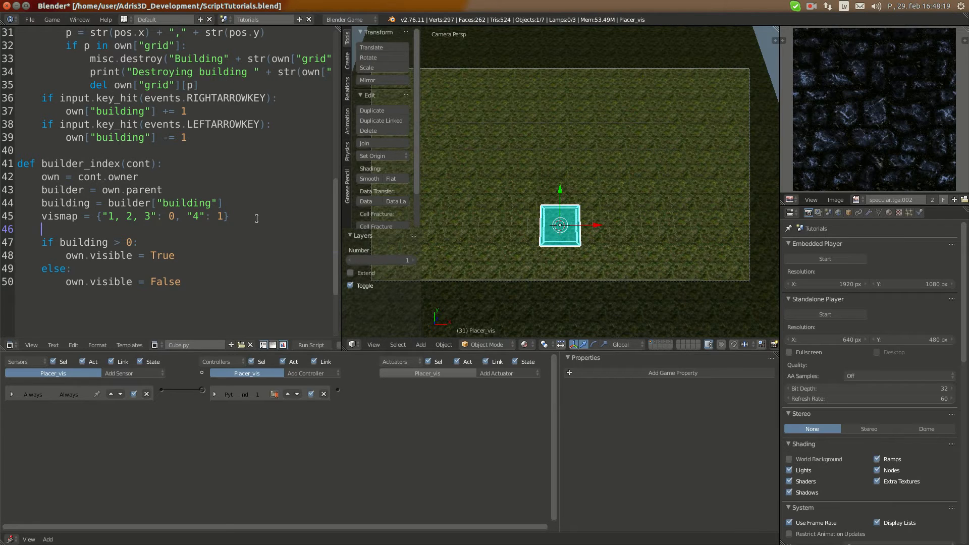
Begin a 'for i in vismap:' loop in builder_index with a partly typed body.
{"action": "type", "text": "for"}
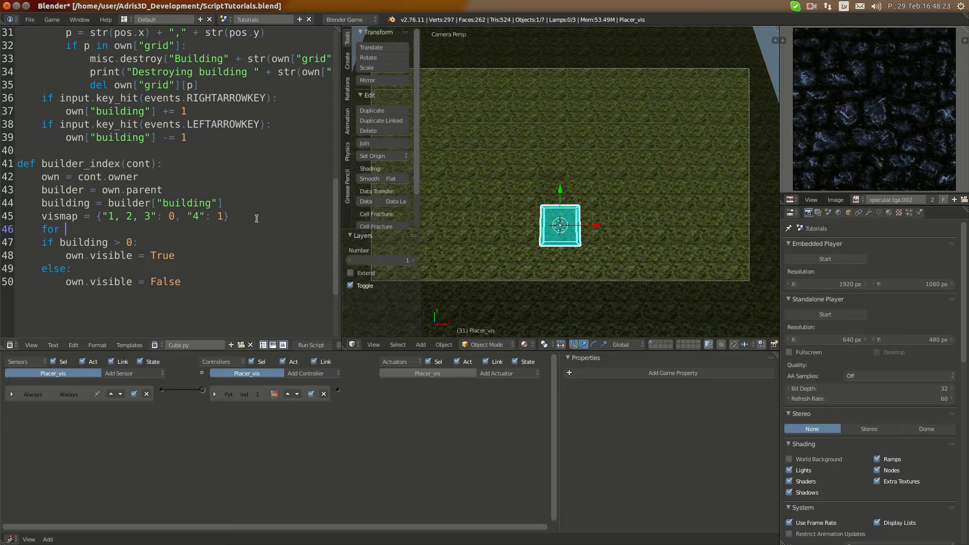
{"action": "type", "text": "el i"}
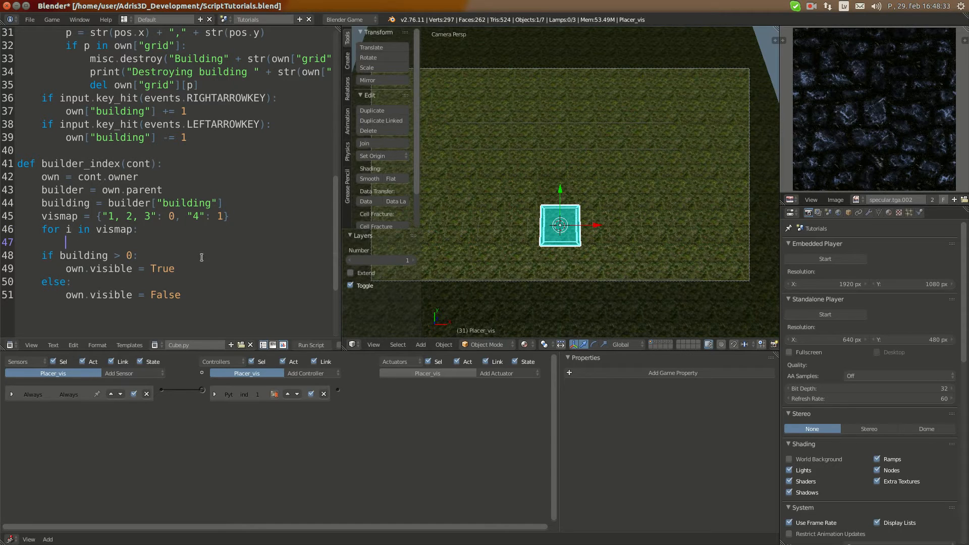
{"action": "type", "text": "i"}
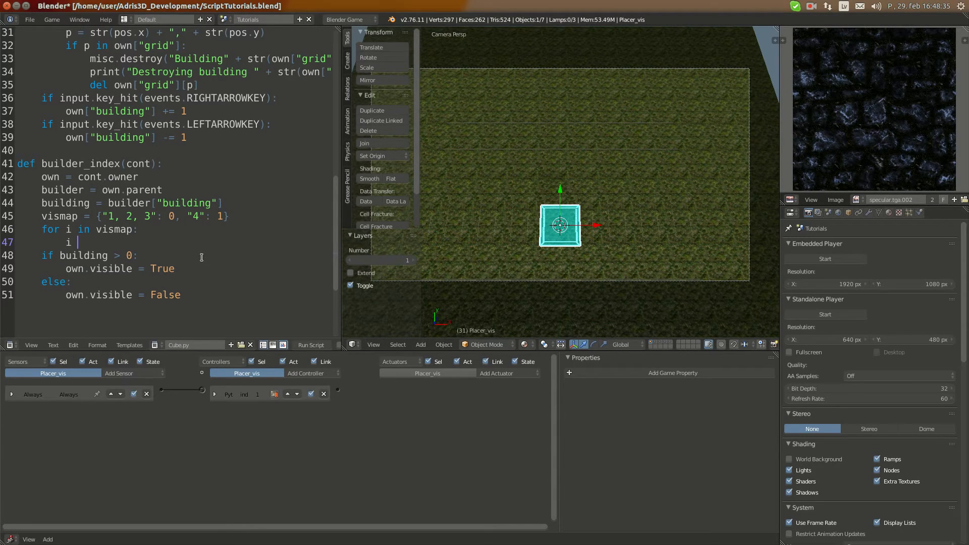
{"action": "type", "text": "= ["}
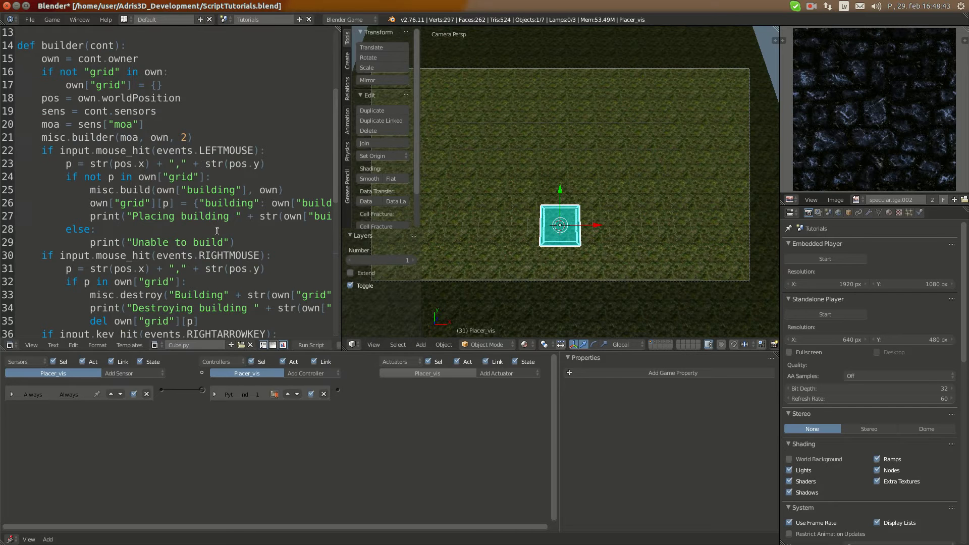
{"action": "scroll", "scroll_direction": "down", "scroll_amount": 3}
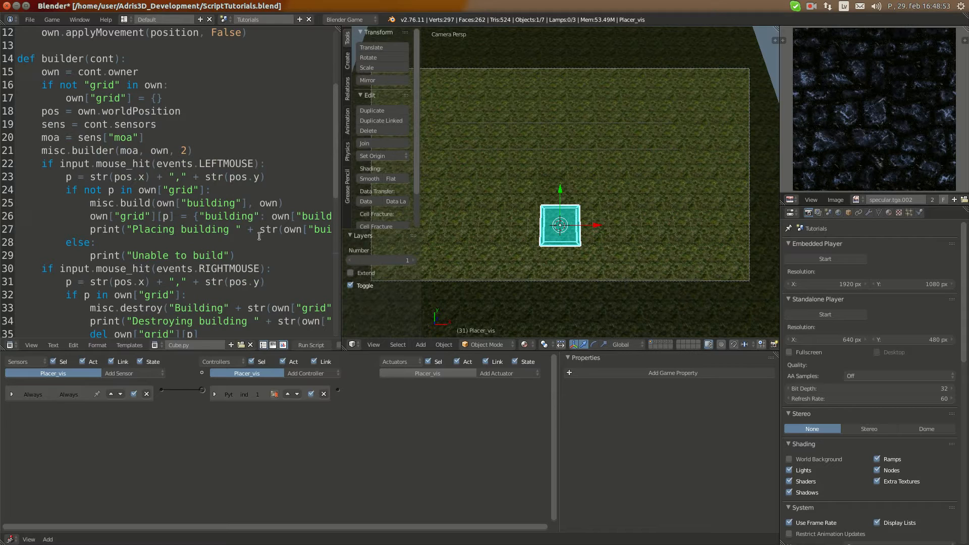
{"action": "scroll", "scroll_direction": "down", "scroll_amount": 3}
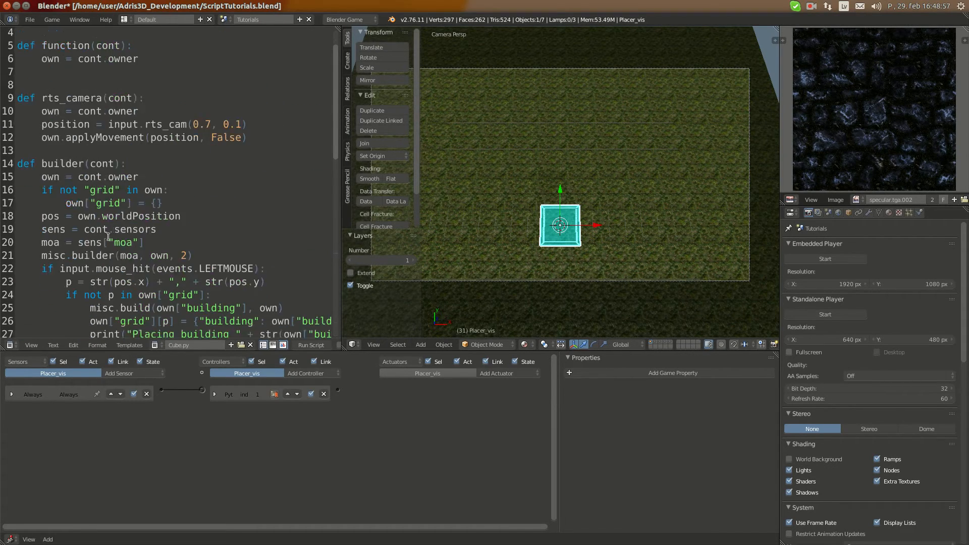
Review misc.py's build and destroy helpers, then return to the Cube script.
{"action": "left_click", "coordinate": [191, 346]}
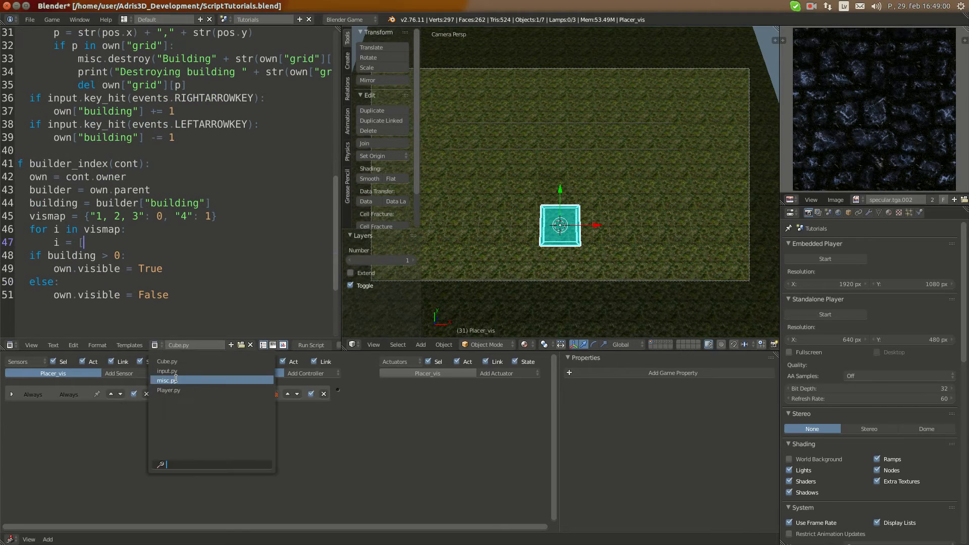
{"action": "left_click", "coordinate": [168, 380]}
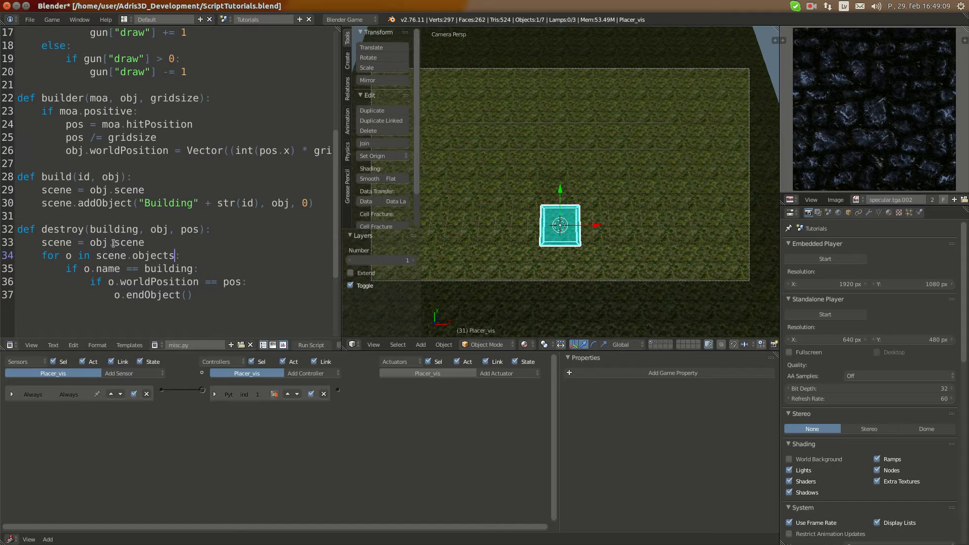
{"action": "scroll", "scroll_direction": "up", "scroll_amount": 3}
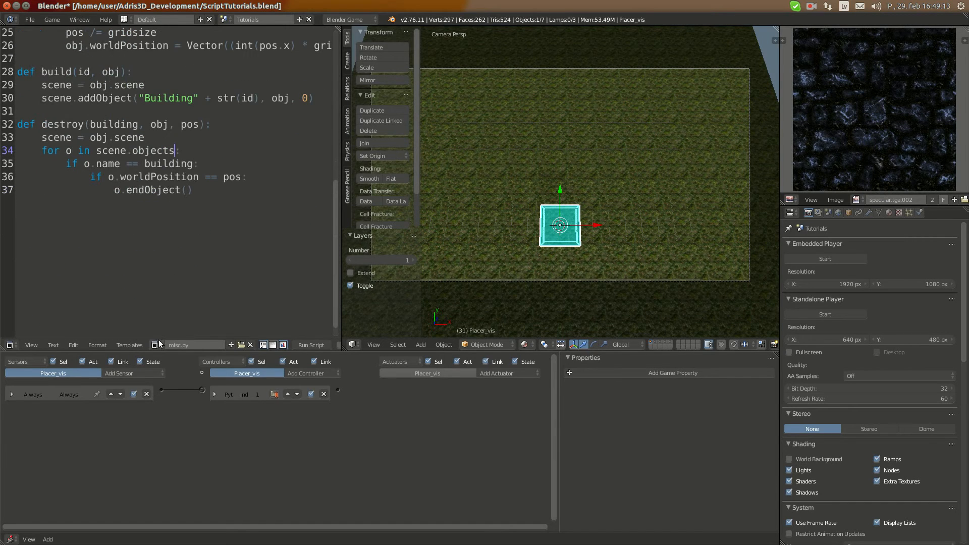
{"action": "left_click", "coordinate": [160, 345]}
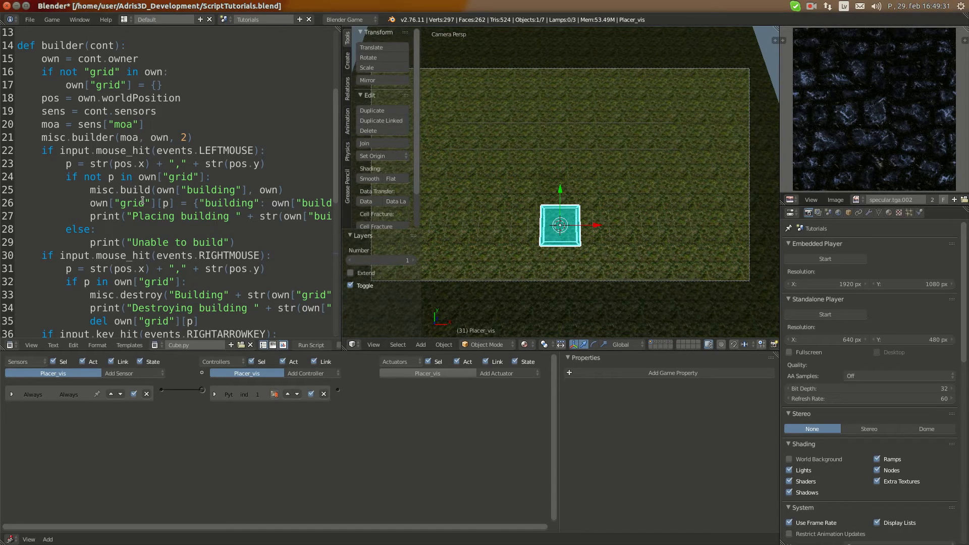
{"action": "scroll", "scroll_direction": "down", "scroll_amount": 3}
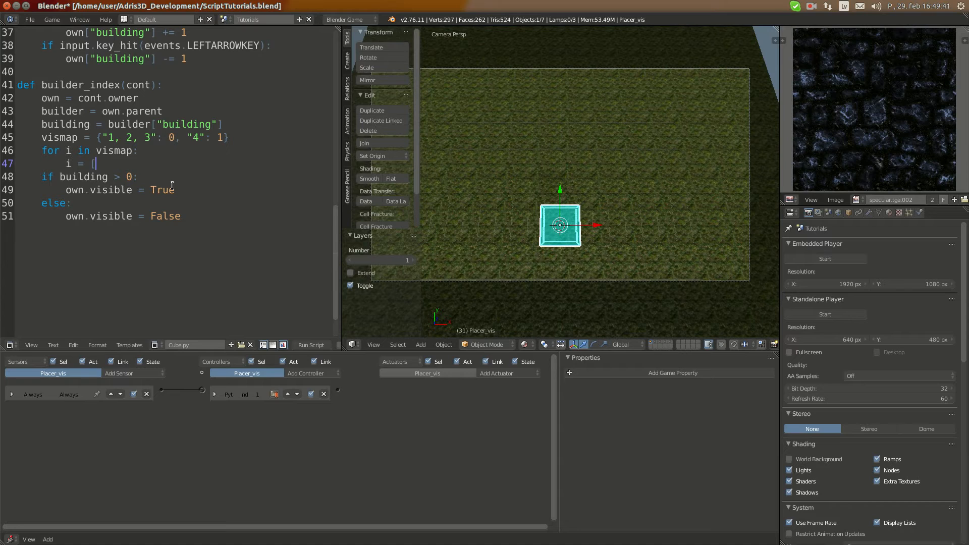
Write ind = [float(a) for a in i.split(",")] inside the vismap loop.
{"action": "type", "text": "for"}
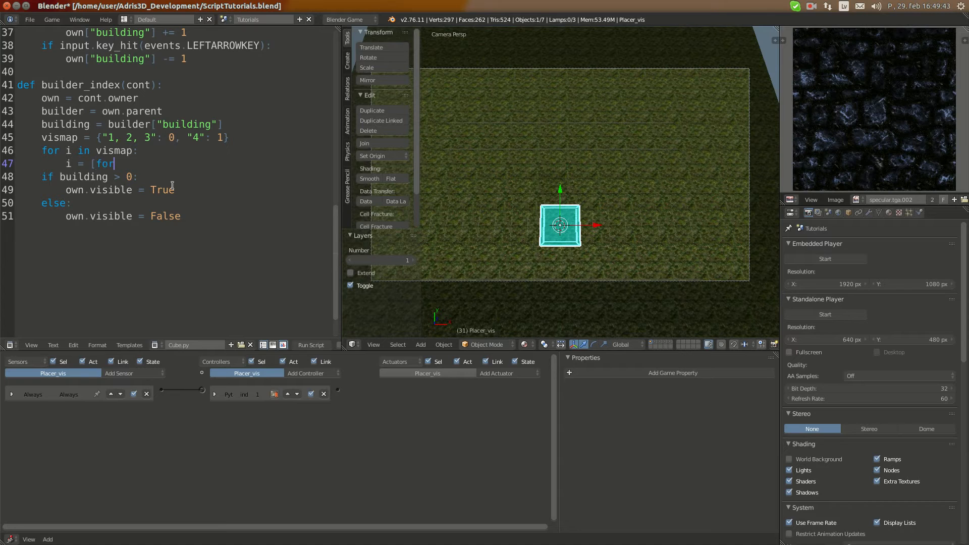
{"action": "type", "text": "float(a) in"}
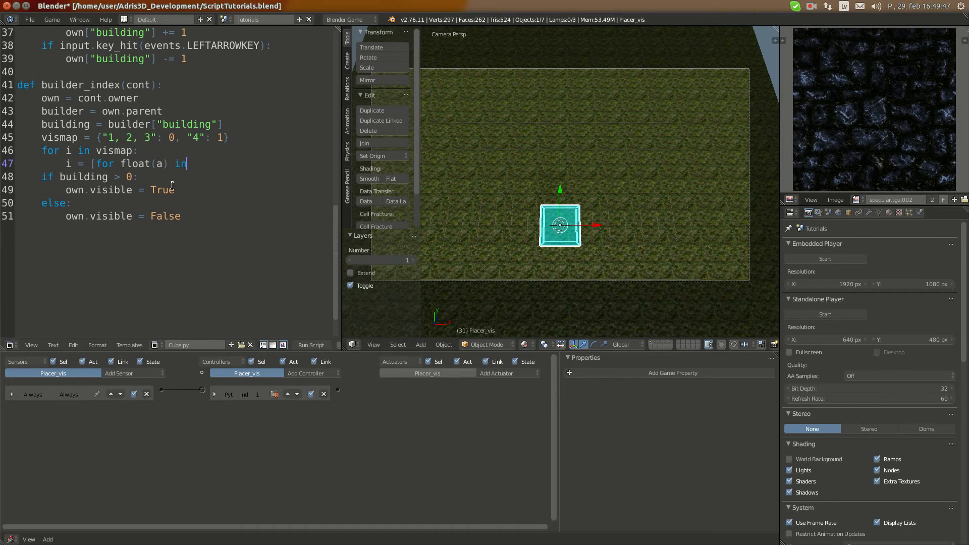
{"action": "type", "text": "vis"}
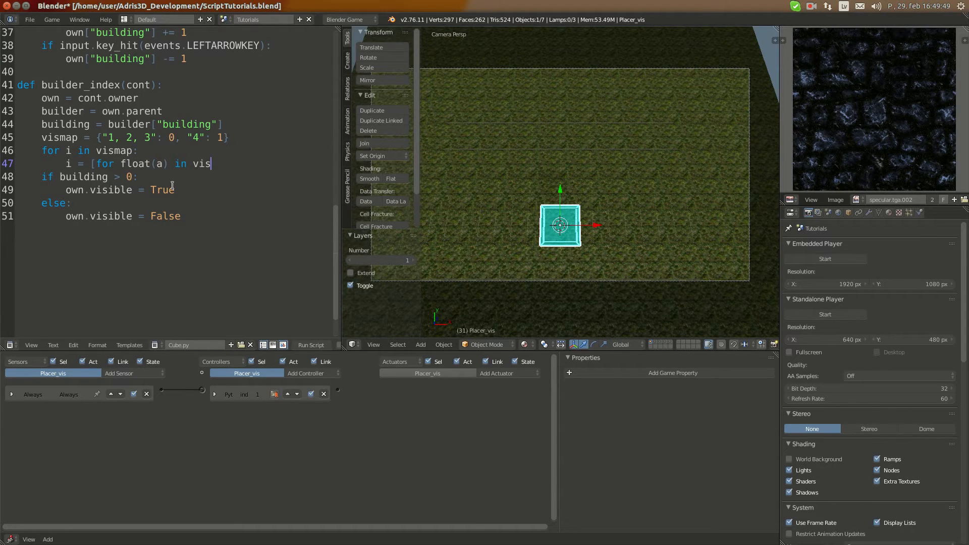
{"action": "key", "text": "BackSpace"}
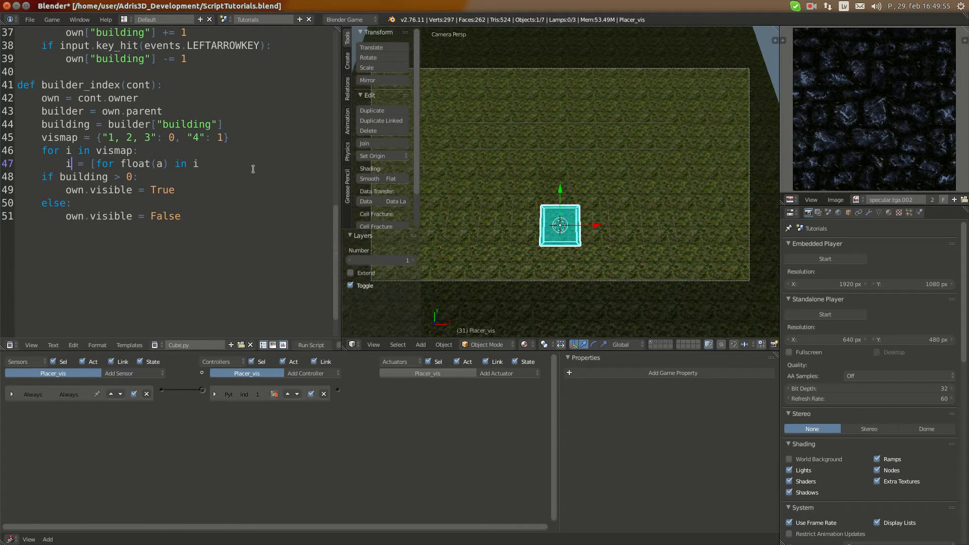
{"action": "type", "text": "nd"}
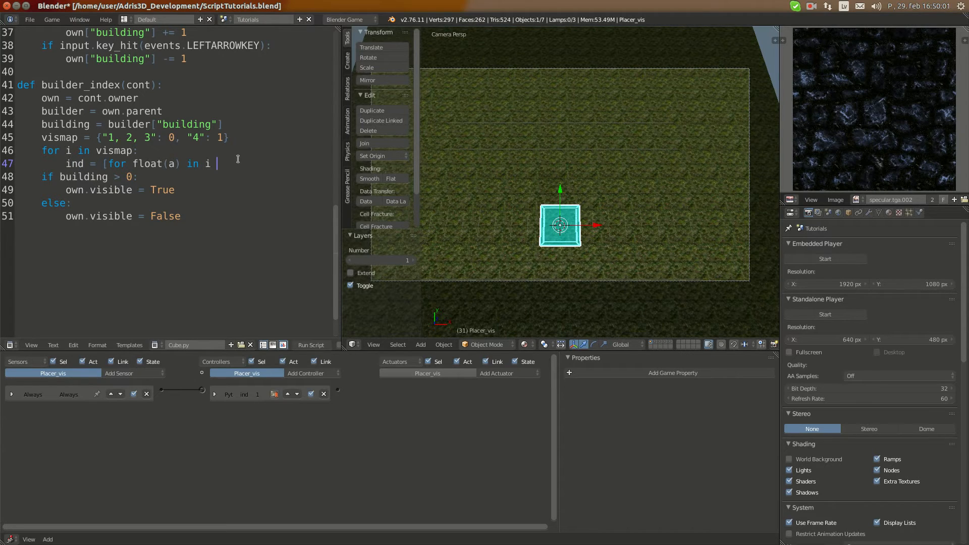
{"action": "left_click", "coordinate": [811, 6]}
{"action": "type", "text": "."}
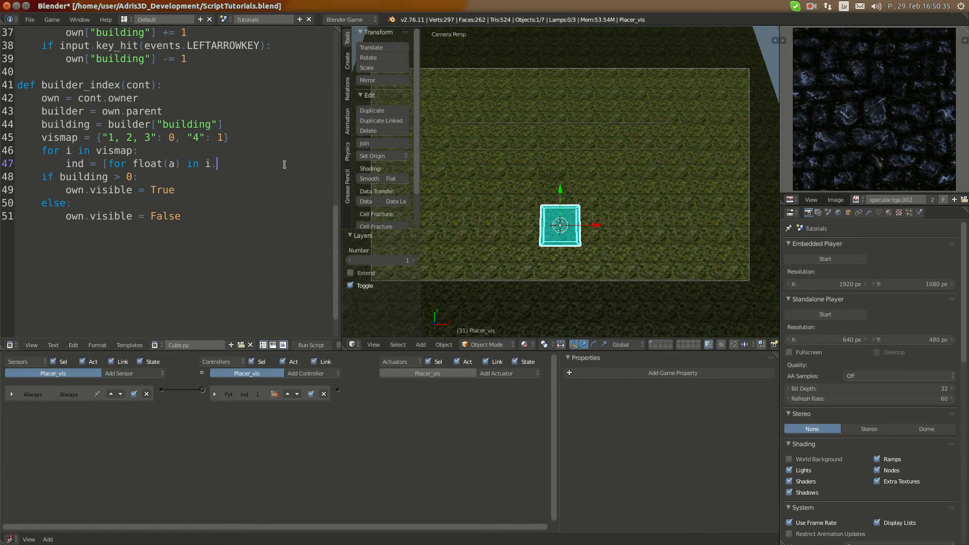
{"action": "type", "text": "split("}
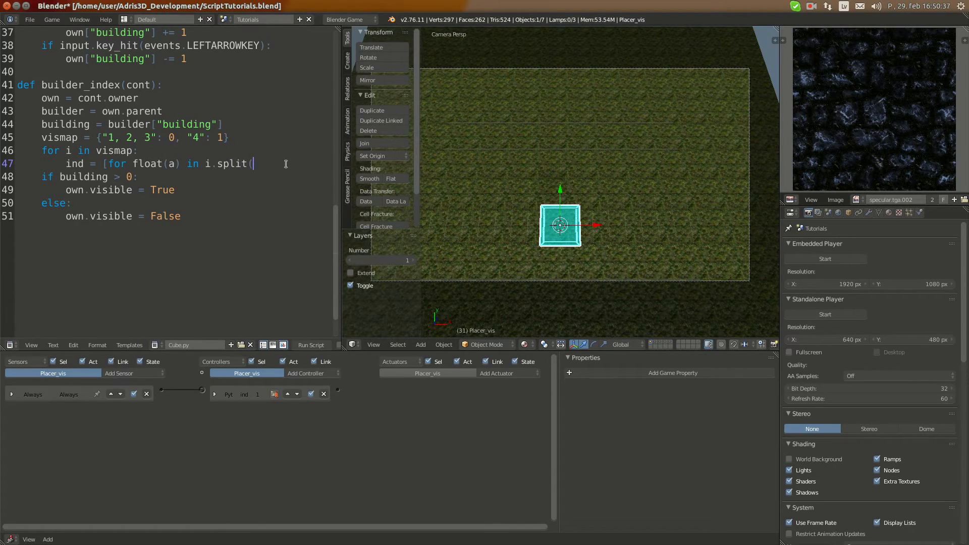
{"action": "type", "text": "\",\")]"}
{"action": "type", "text": "if"}
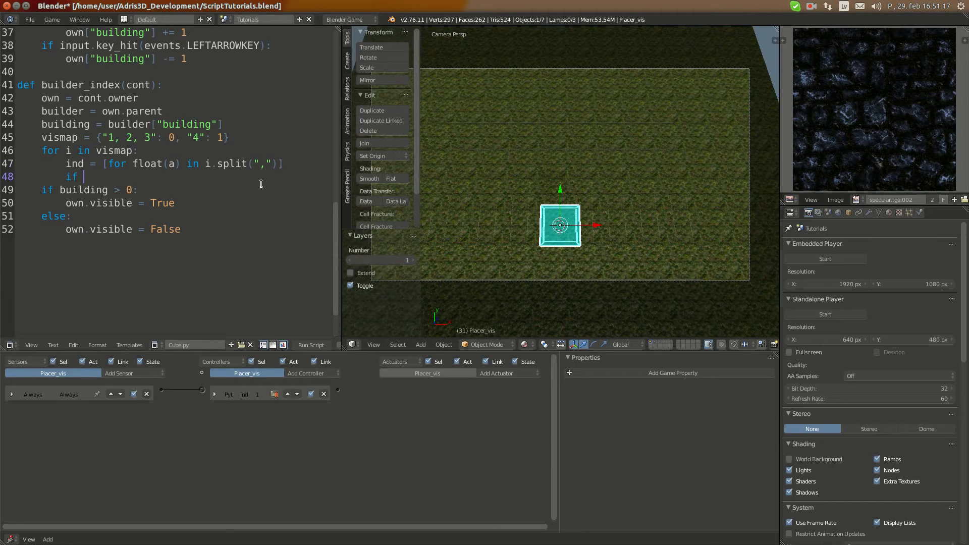
Add 'if building in ind:' calling own.replaceMesh("Placevis" + str(ind), True, False).
{"action": "type", "text": "building in ind:"}
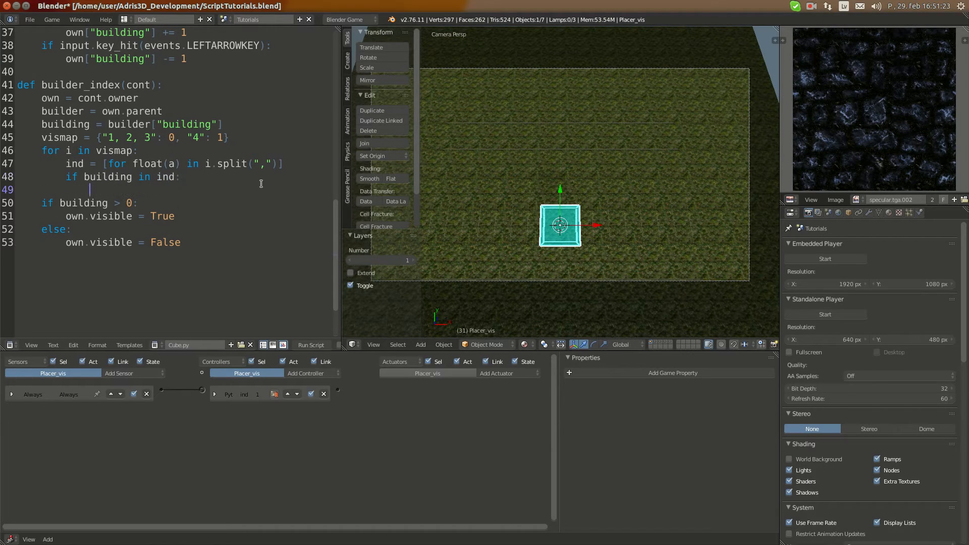
{"action": "type", "text": "own"}
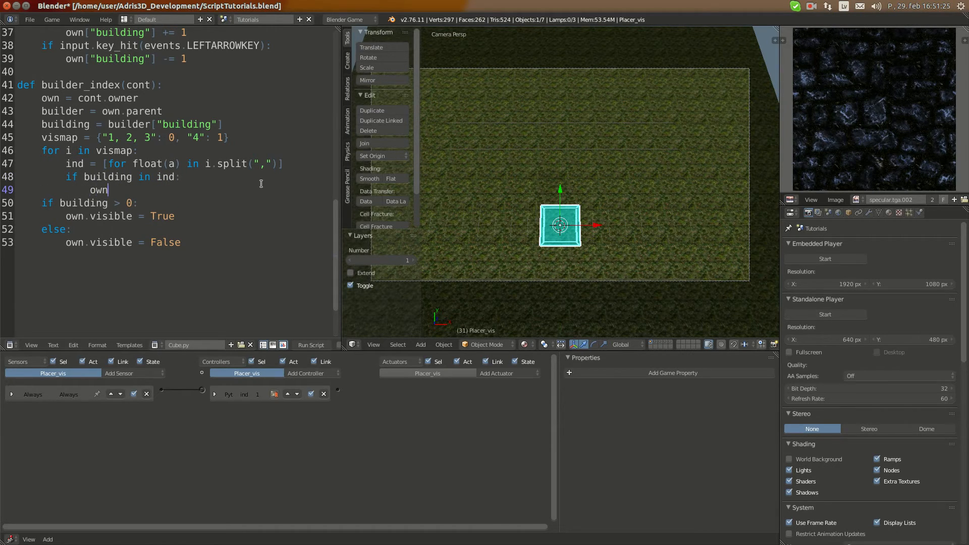
{"action": "type", "text": ".replace"}
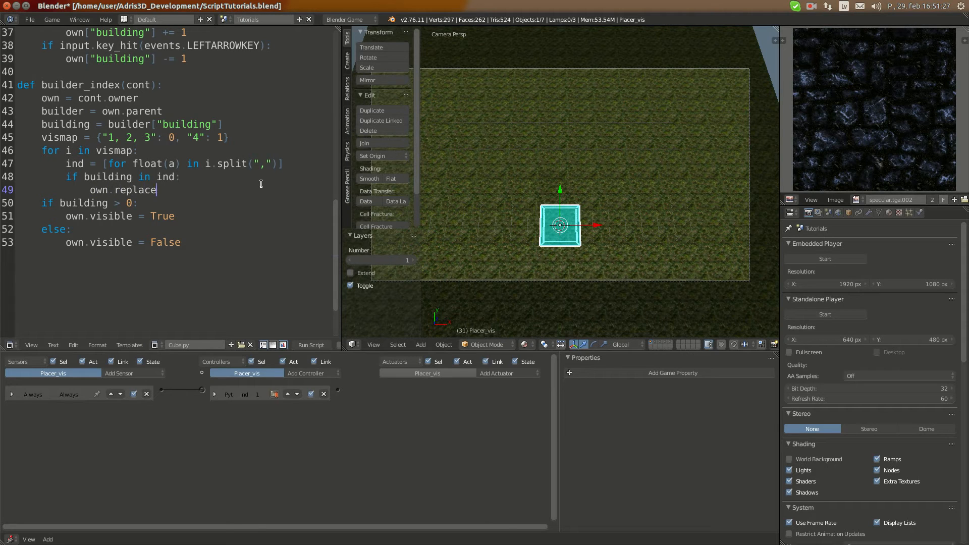
{"action": "type", "text": "Mesh("}
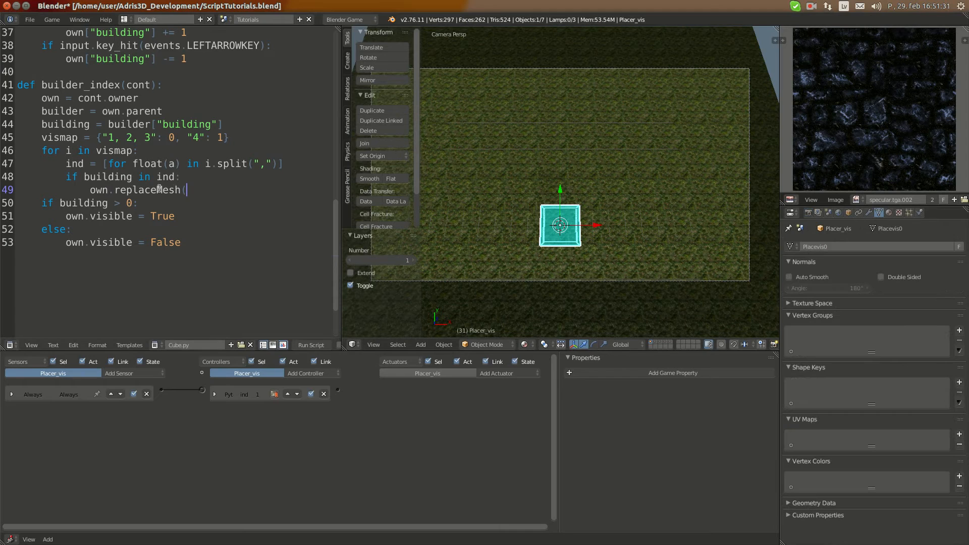
{"action": "type", "text": "\"Place"}
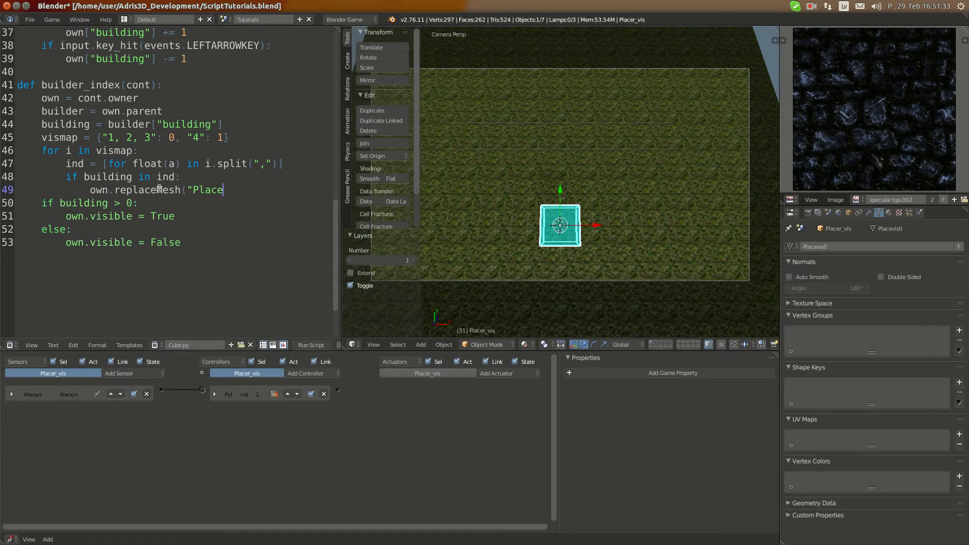
{"action": "type", "text": "vis\""}
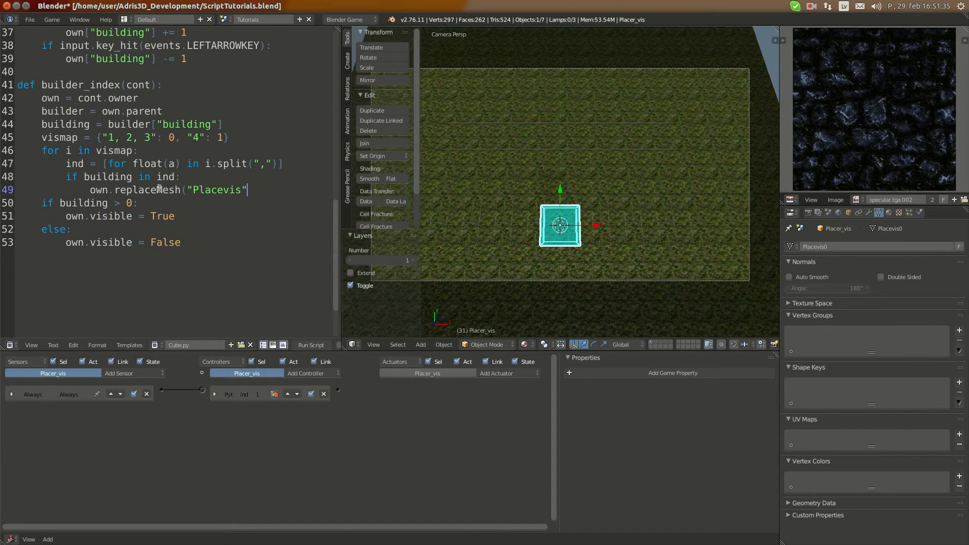
{"action": "type", "text": "+ str"}
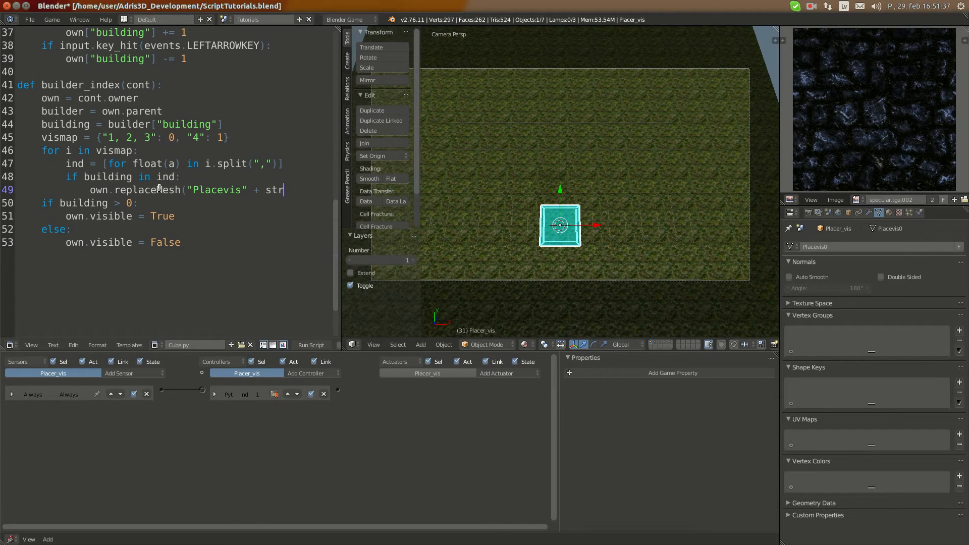
{"action": "type", "text": "(ind))"}
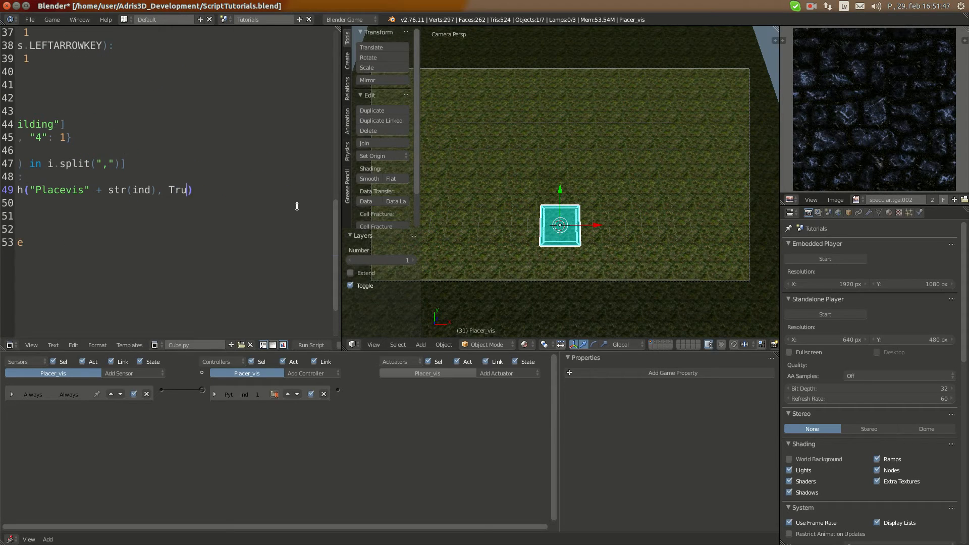
{"action": "type", "text": ", False"}
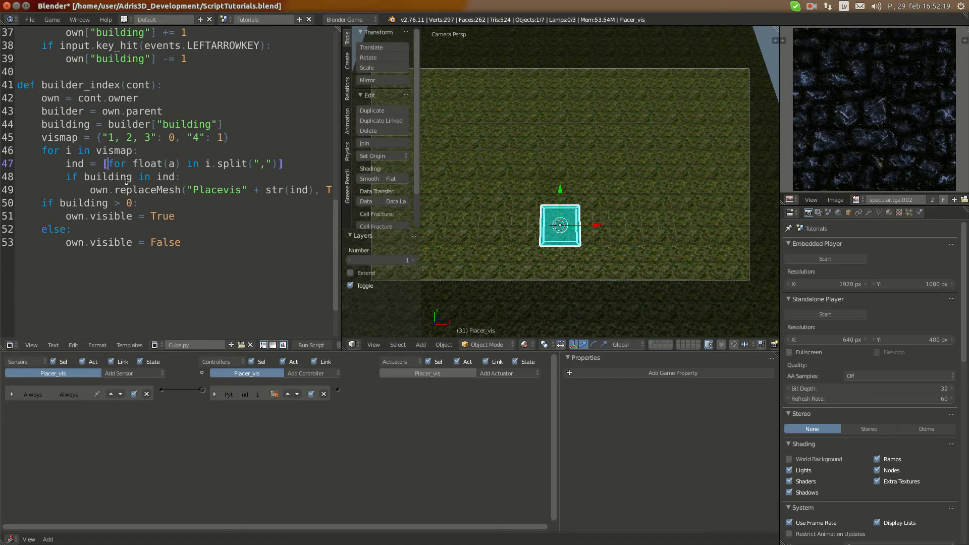
{"action": "type", "text": "float("}
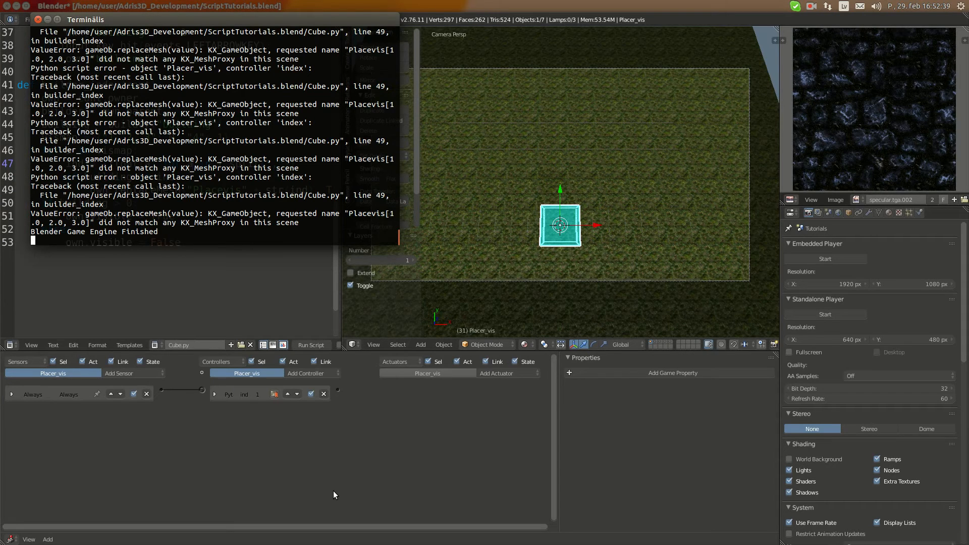
{"action": "mouse_move", "coordinate": [377, 436]}
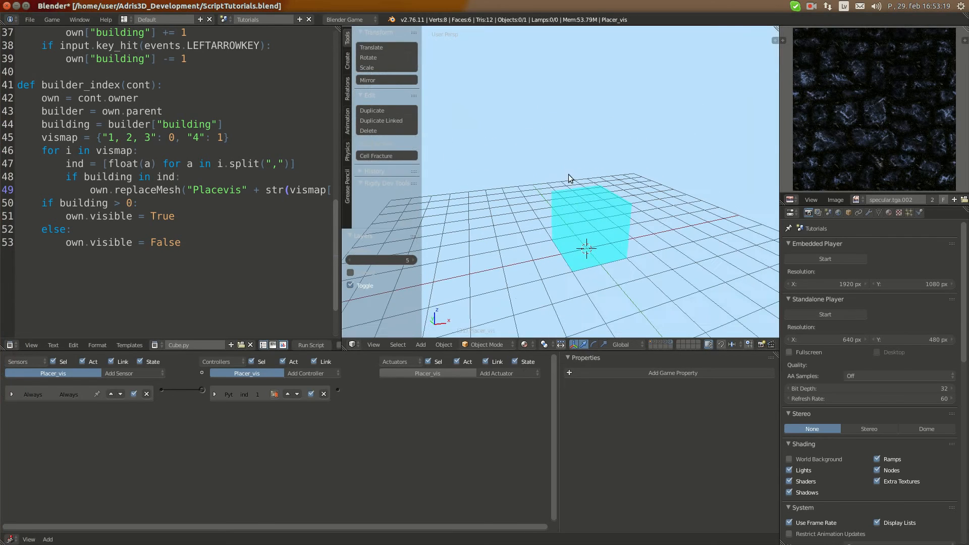
In Edit Mode delete the placer cube's faces, keeping only its wire edges.
{"action": "key", "text": "Tab"}
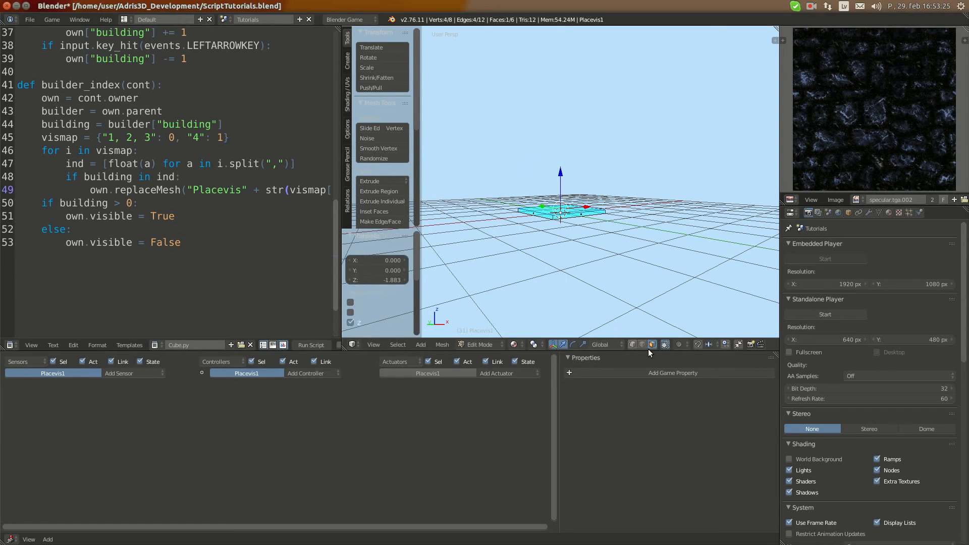
{"action": "key", "text": "x"}
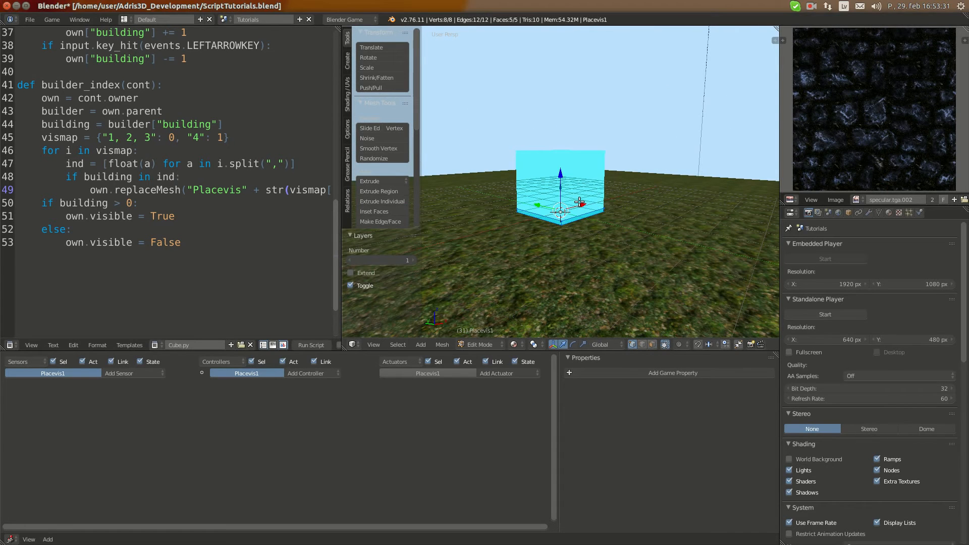
{"action": "left_click", "coordinate": [479, 344]}
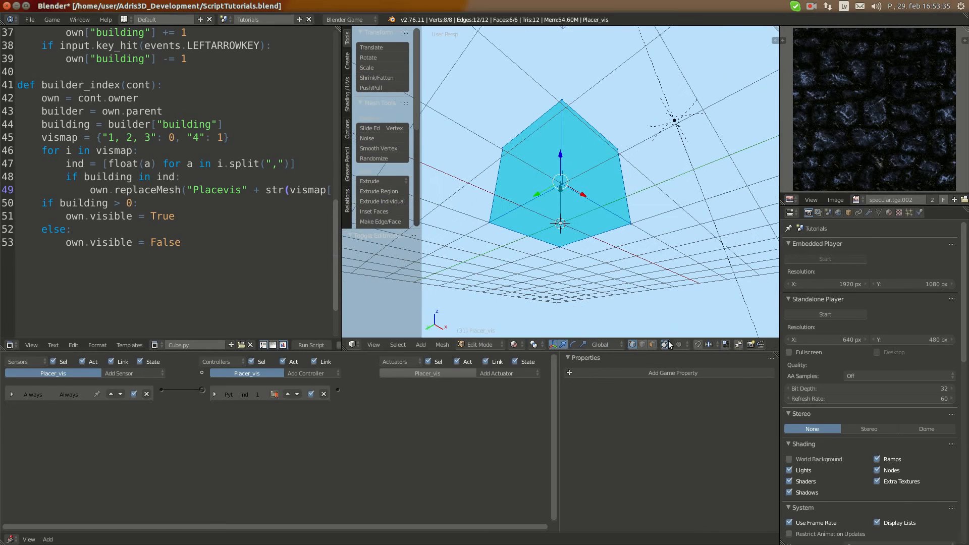
{"action": "key", "text": "x"}
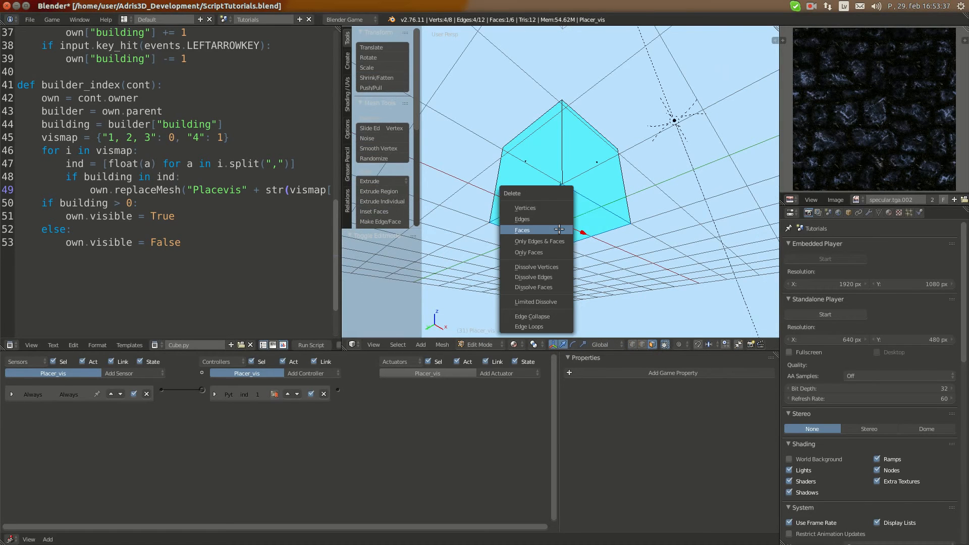
{"action": "left_click", "coordinate": [522, 230]}
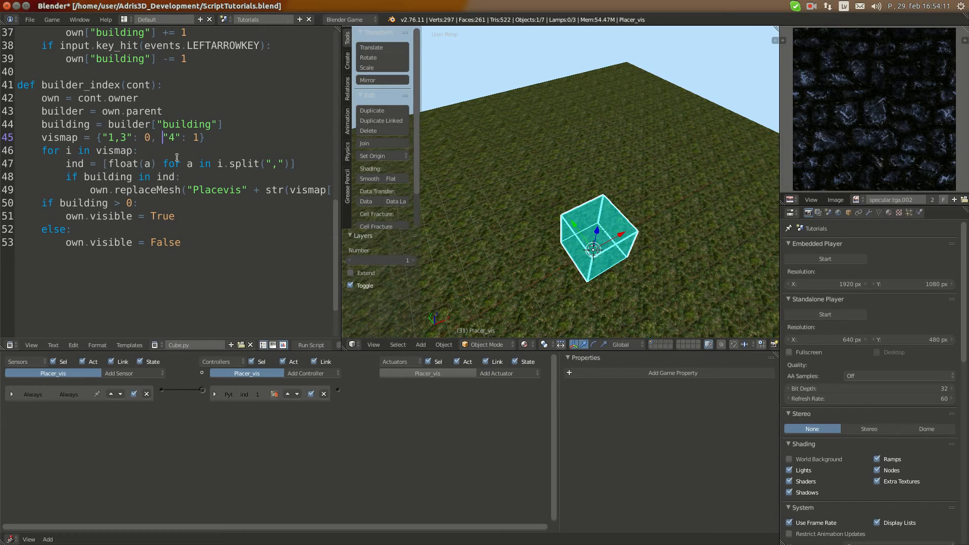
Edit vismap to {"1,3": 0, "2": 1, "4": 2} so building 2 uses mesh 1 and building 4 mesh 2.
{"action": "type", "text": "\"2\":\""}
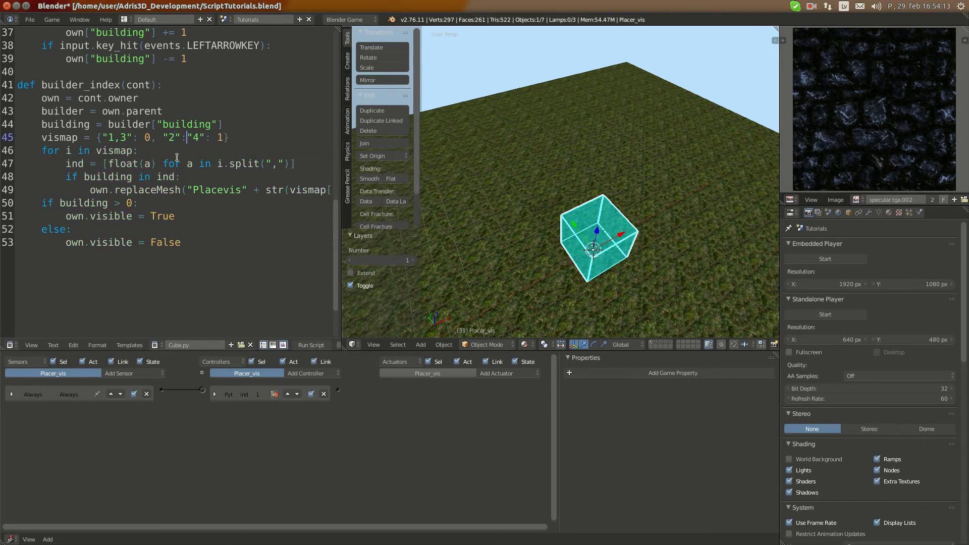
{"action": "type", "text": "1,"}
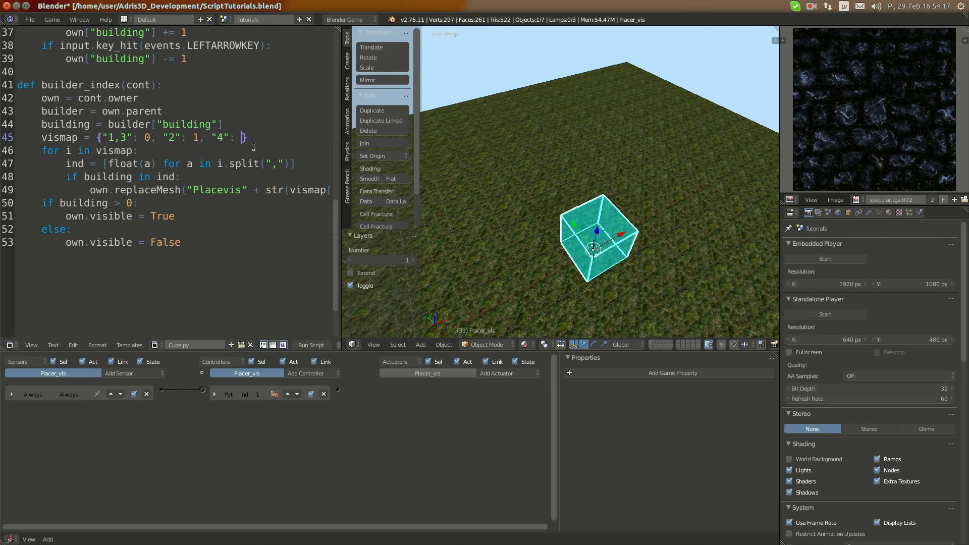
{"action": "type", "text": "2"}
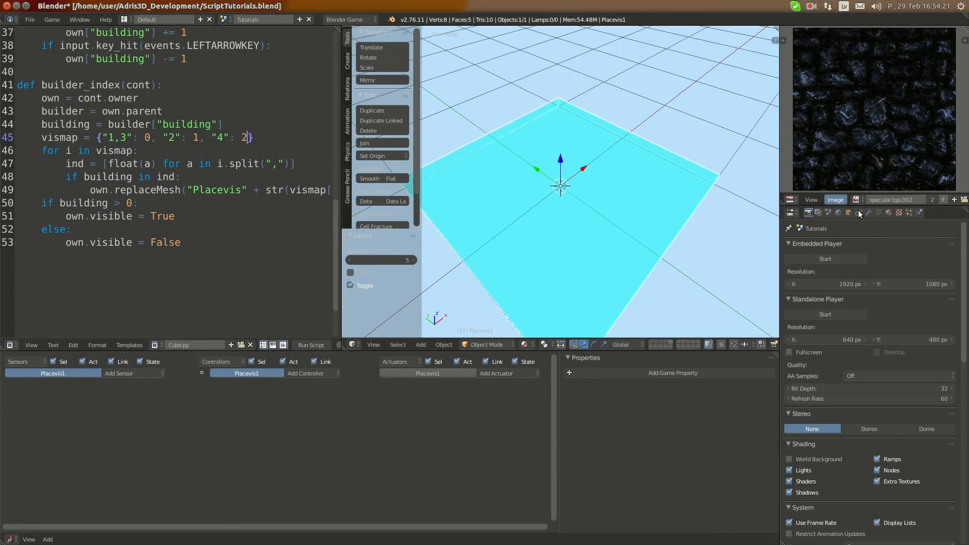
View Placevis1's object settings, then Placer_vis's material settings with Shadeless enabled.
{"action": "left_click", "coordinate": [849, 212]}
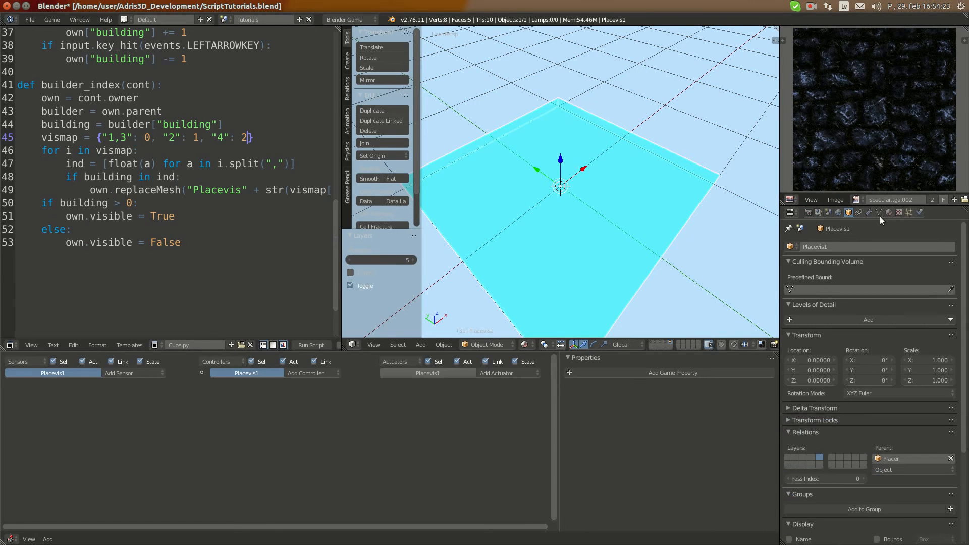
{"action": "left_click", "coordinate": [880, 212]}
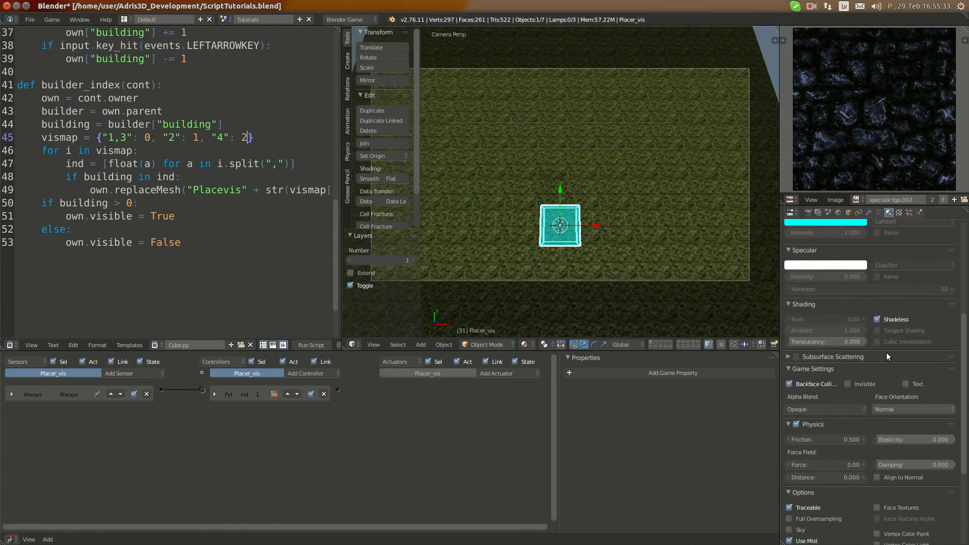
Enable Object Color in the material Options so the placer cube shows plain white.
{"action": "scroll", "scroll_direction": "down", "scroll_amount": 3}
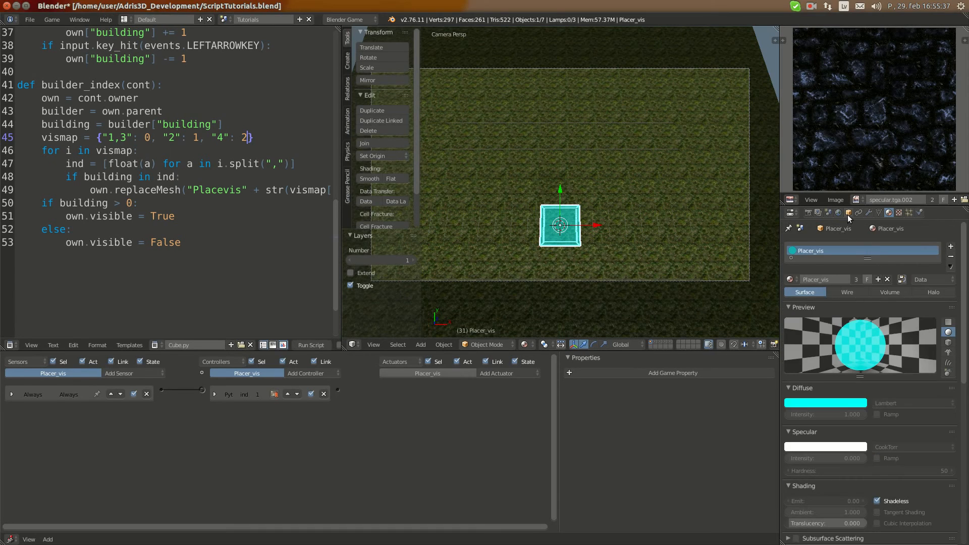
{"action": "left_click", "coordinate": [849, 213]}
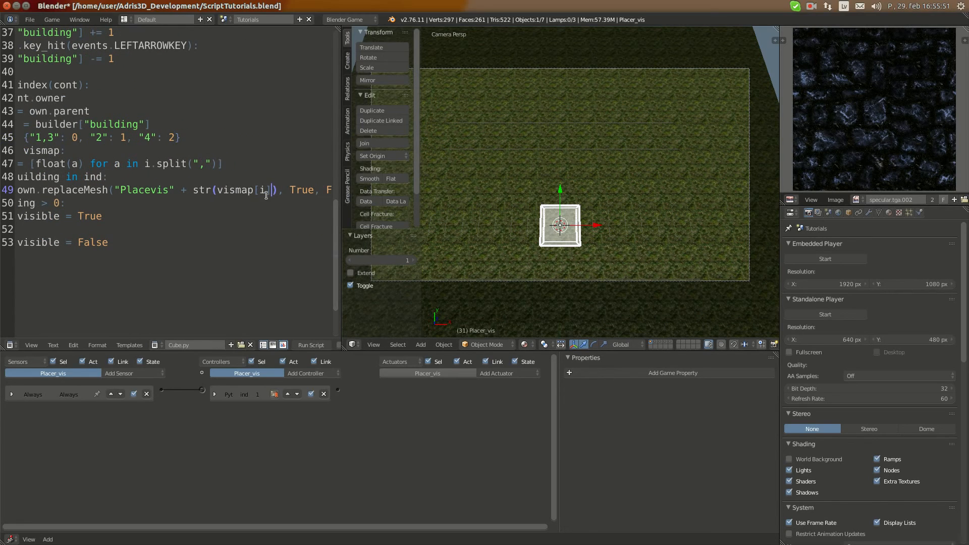
Rewrite vismap values as [index, [r, g, b]] lists (red, yellow, 0.2 grey) and read vismap[i][0] in replaceMesh.
{"action": "type", "text": "[0]"}
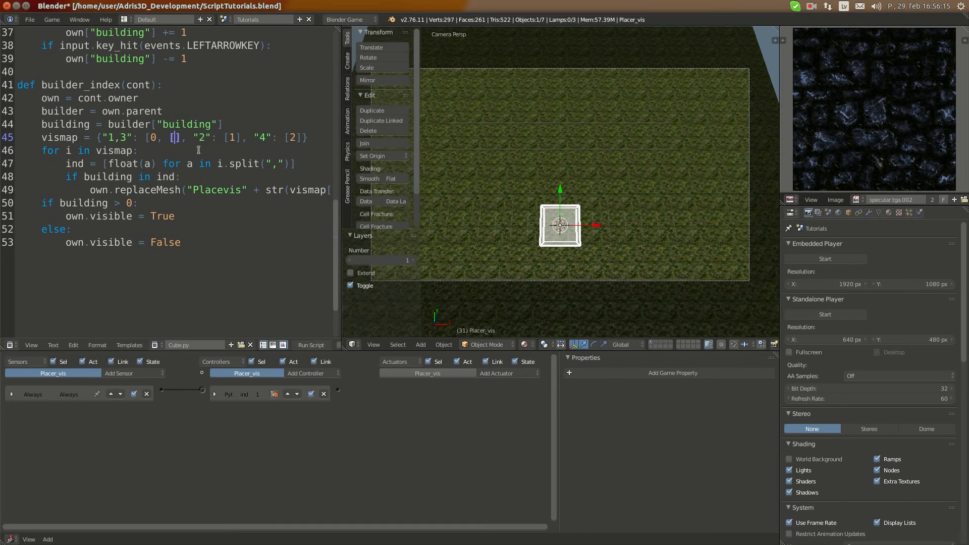
{"action": "type", "text": "1, 0, 0"}
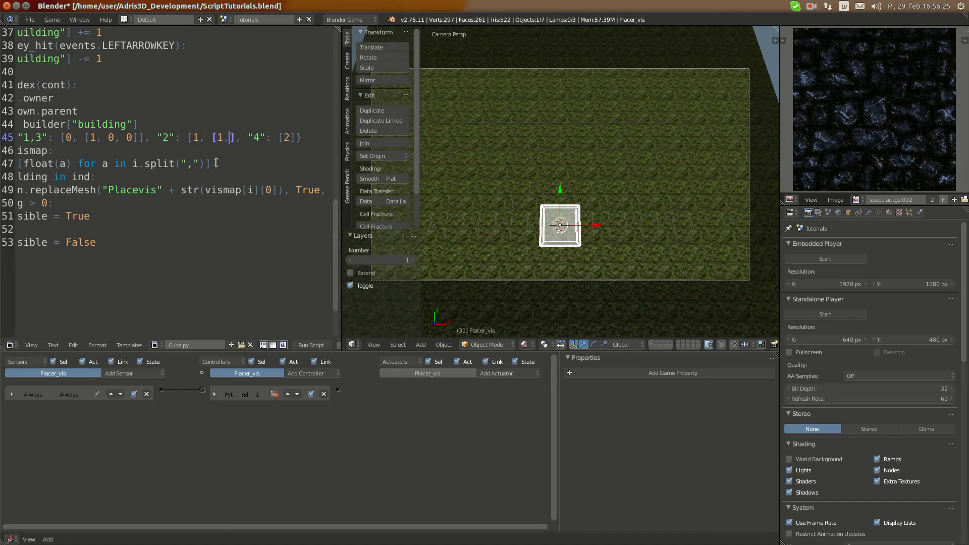
{"action": "type", "text": "1, 0"}
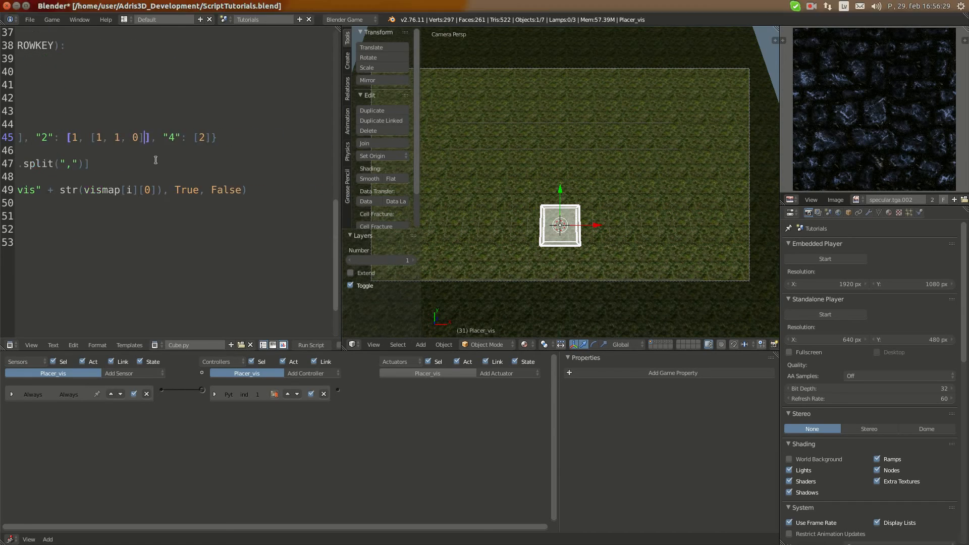
{"action": "type", "text": ","}
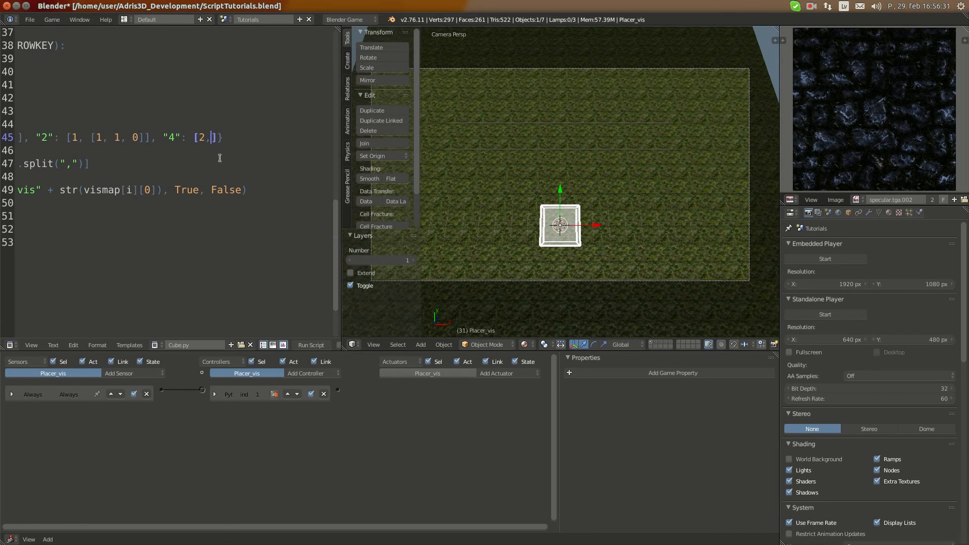
{"action": "type", "text": "[0."}
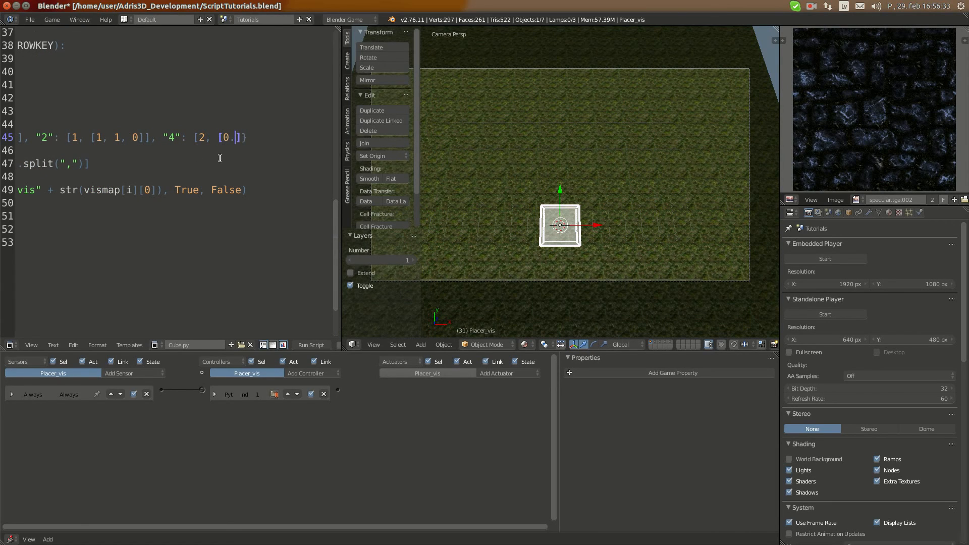
{"action": "type", "text": "2, 0.2"}
{"action": "type", "text": "own"}
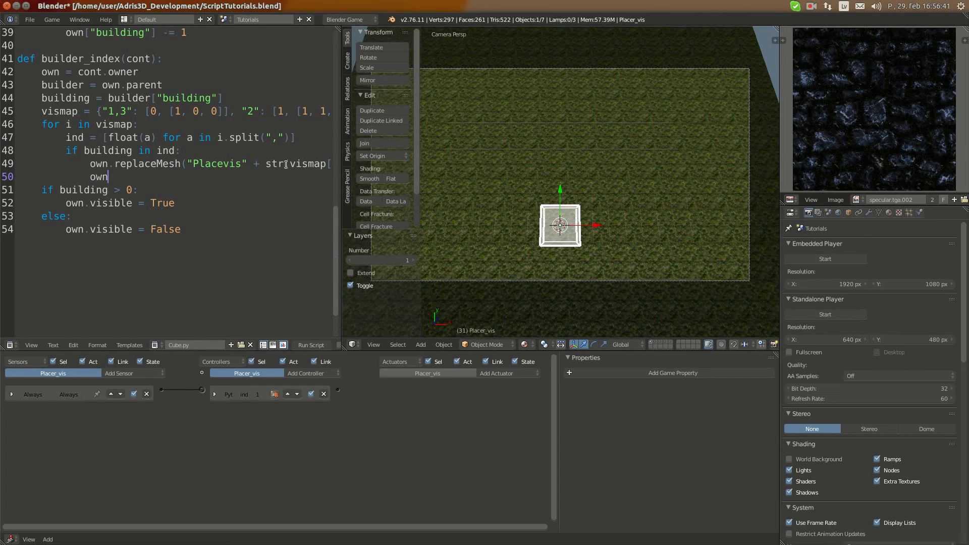
Add own.color = [vismap[i][1][0], vismap[i][1][1], vismap[i][1][2], 1.0] inside the matching-building branch.
{"action": "type", "text": ".color ="}
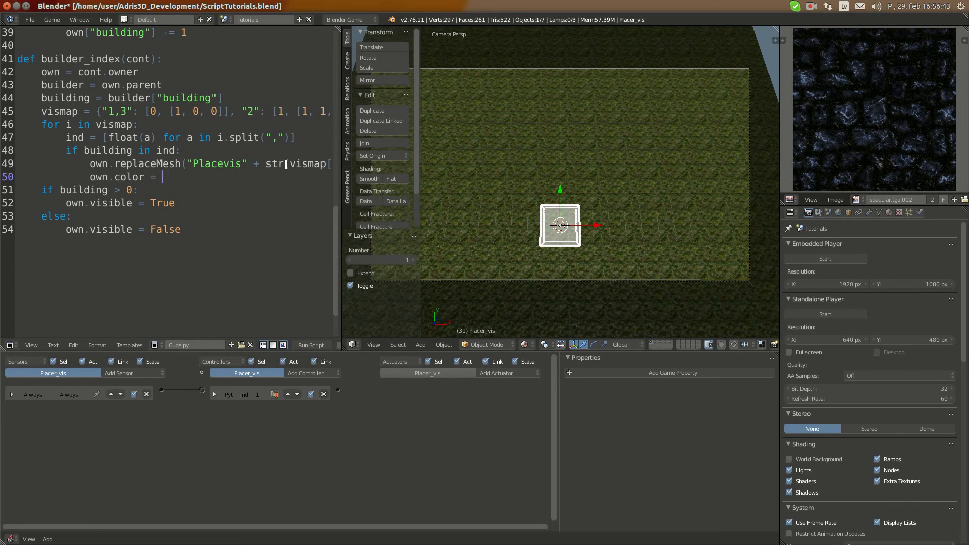
{"action": "type", "text": "vismap["}
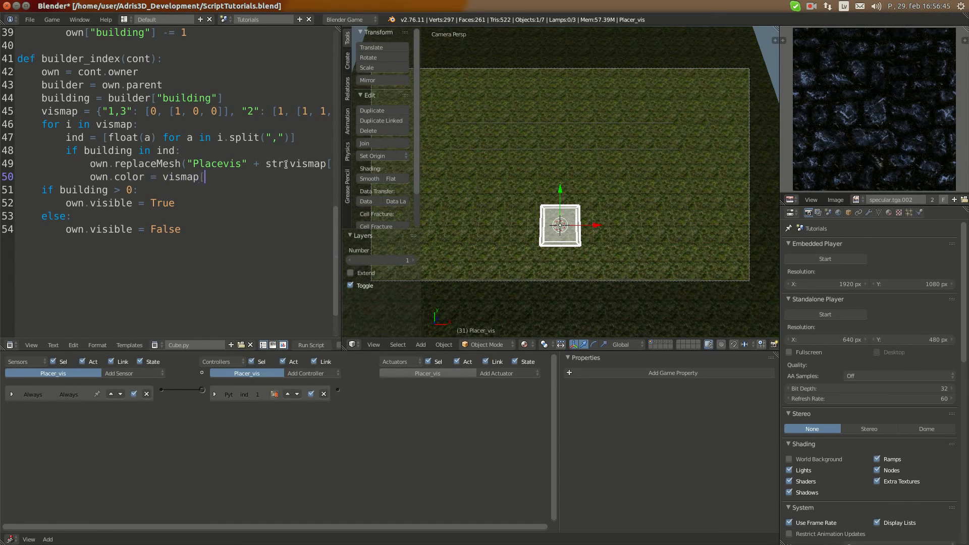
{"action": "type", "text": "i][1"}
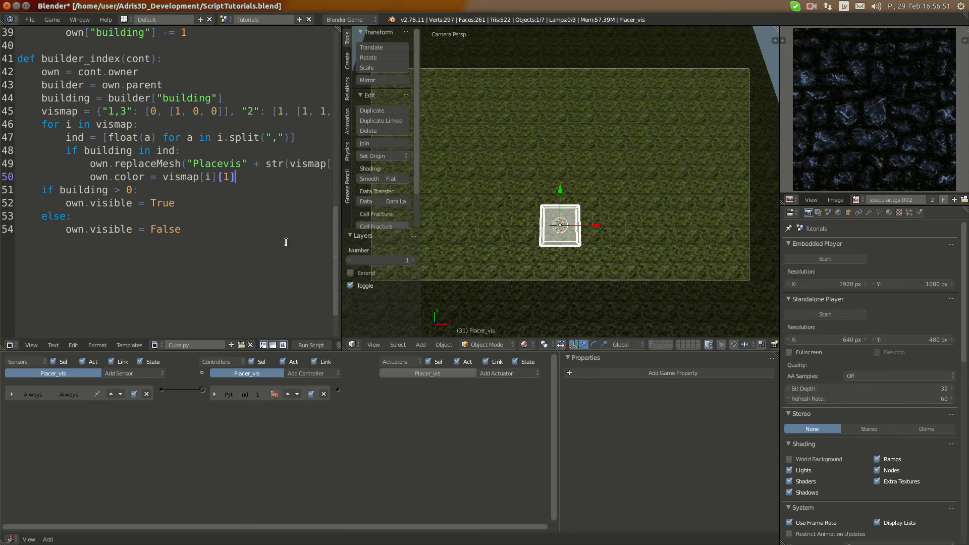
{"action": "mouse_move", "coordinate": [557, 267]}
{"action": "type", "text": "["}
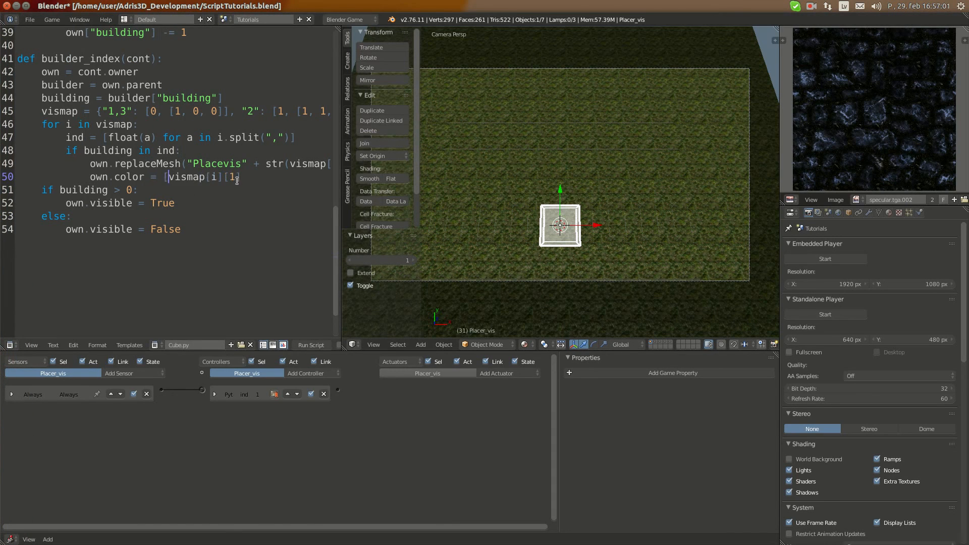
{"action": "type", "text": "][1][0], ismap[i][1][1]"}
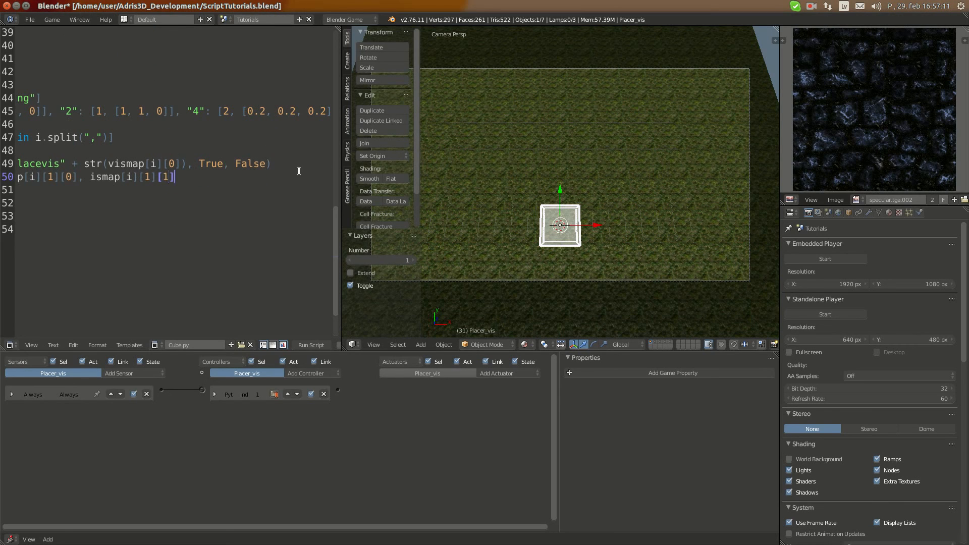
{"action": "type", "text": ", i"}
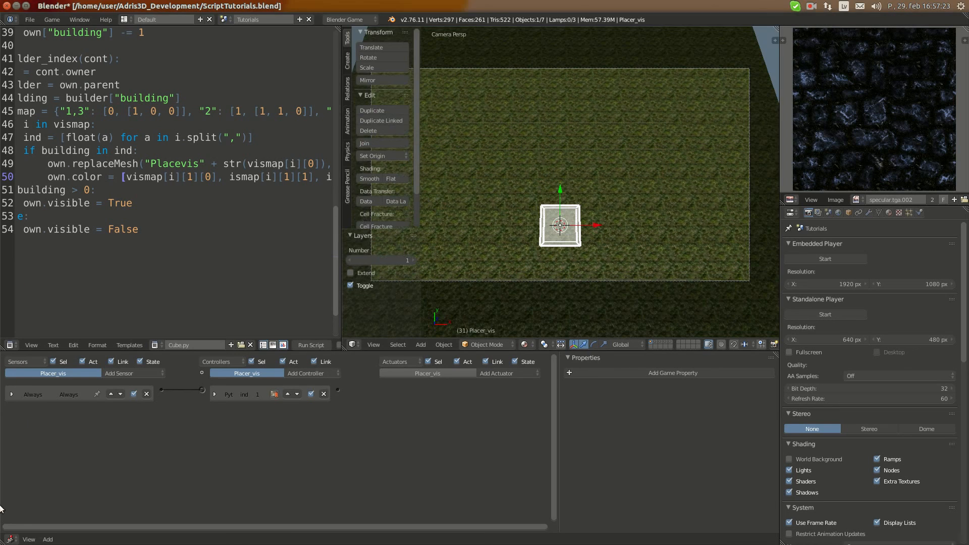
{"action": "mouse_move", "coordinate": [199, 475]}
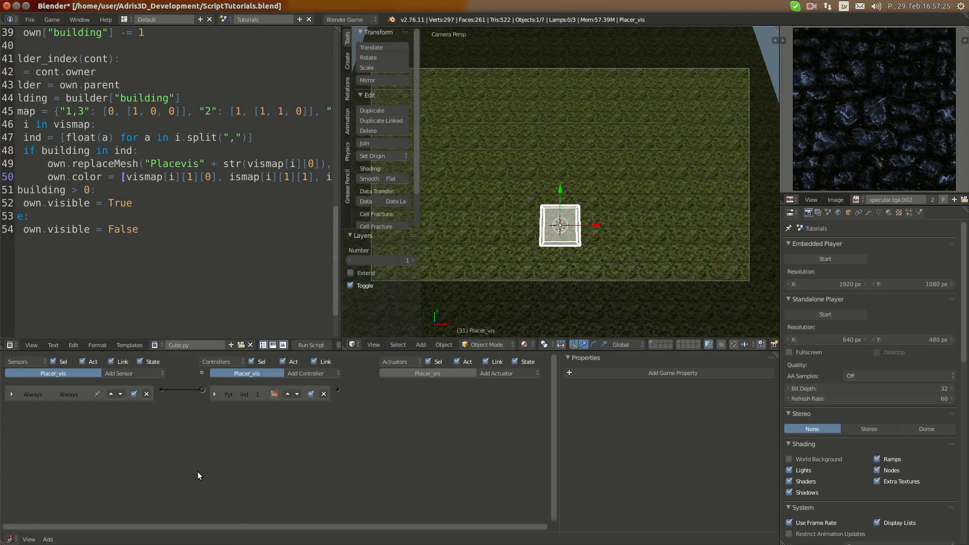
{"action": "mouse_move", "coordinate": [229, 176]}
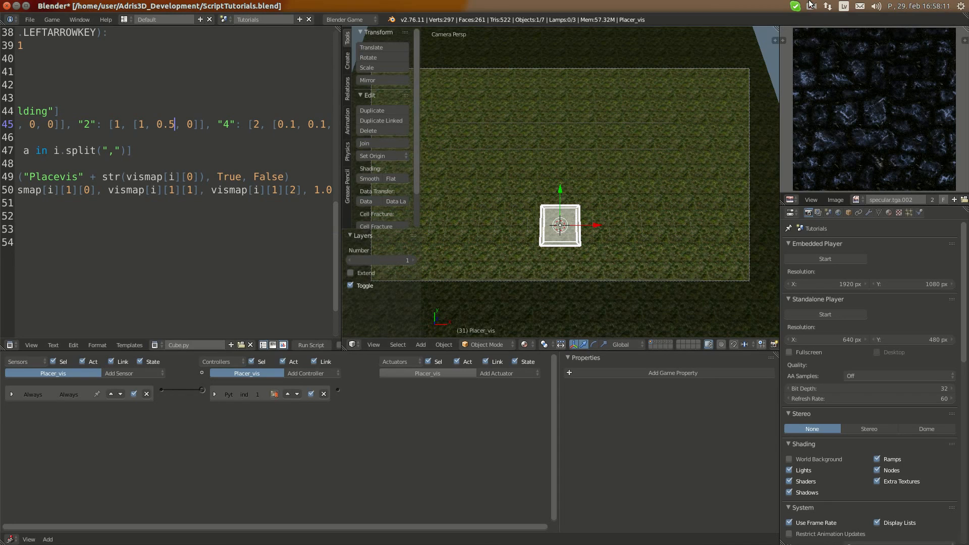
Set building 2's colour to [1, 0.5, 0], darken building 4 to 0.1 grey and fix the vismap typo on line 50.
{"action": "left_click", "coordinate": [812, 6]}
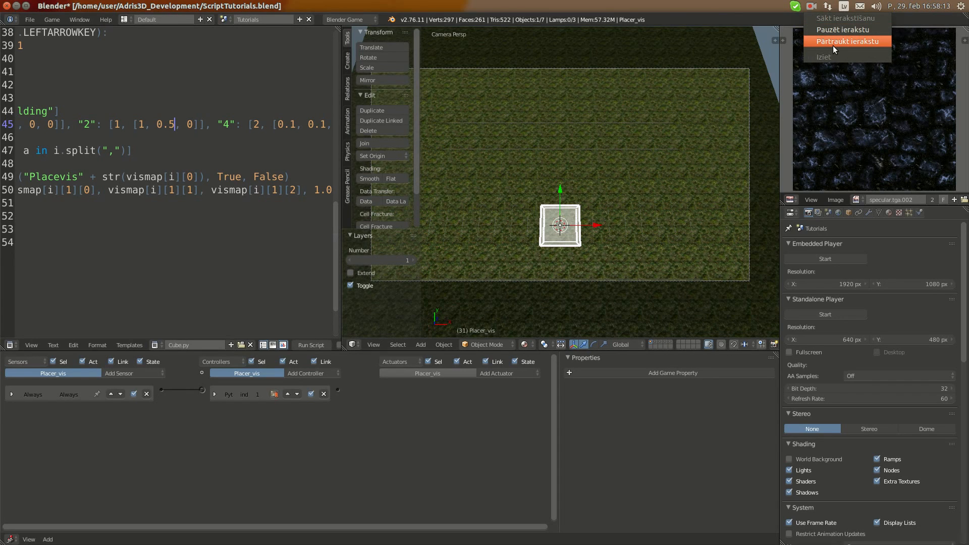